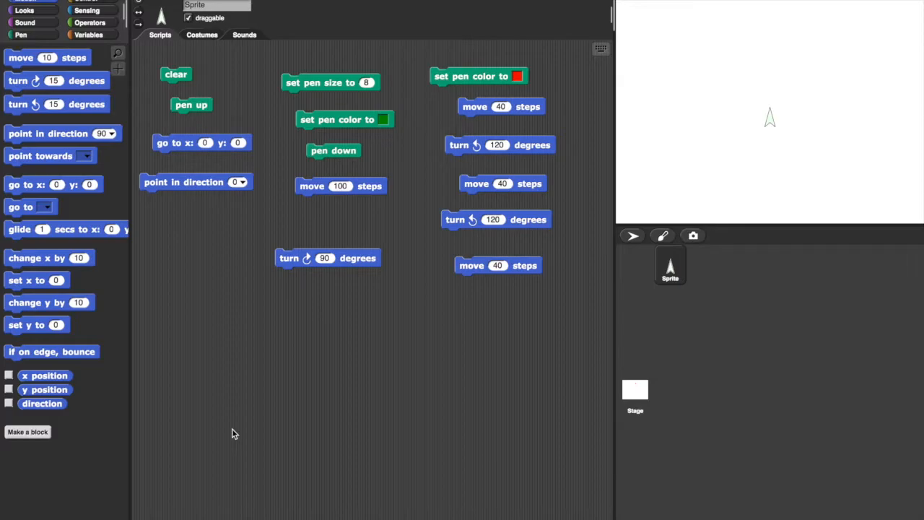
mouse_move(755, 182)
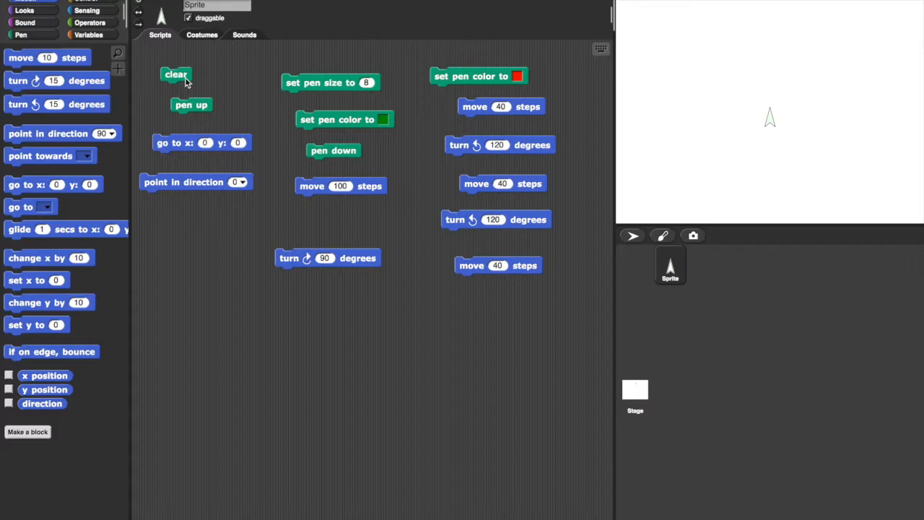
mouse_move(185, 109)
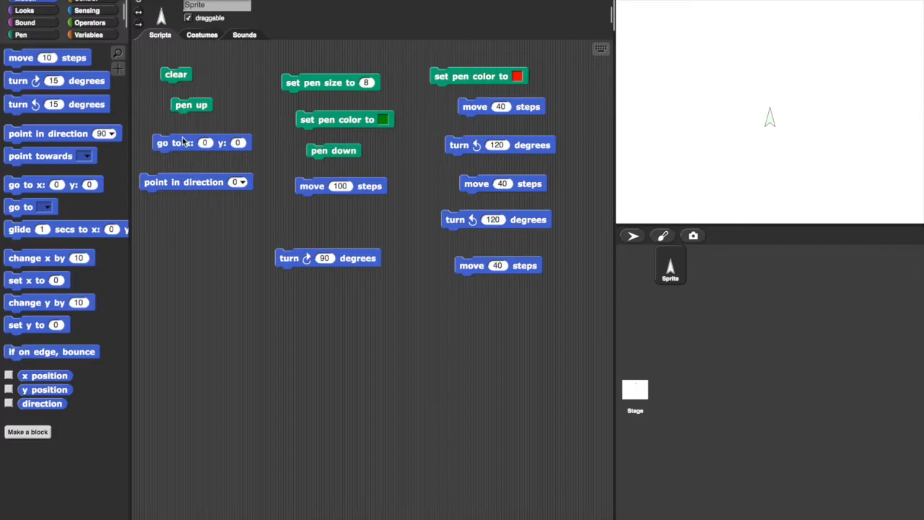
mouse_move(185, 146)
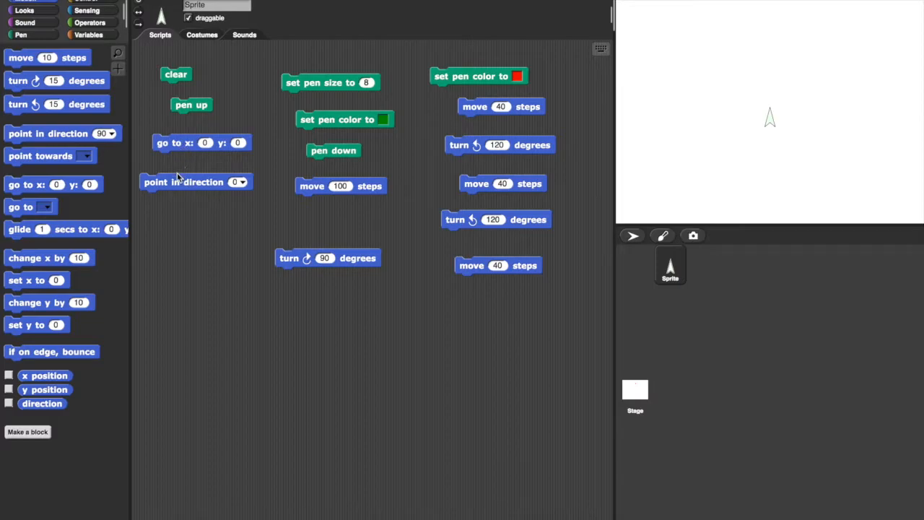
mouse_move(176, 184)
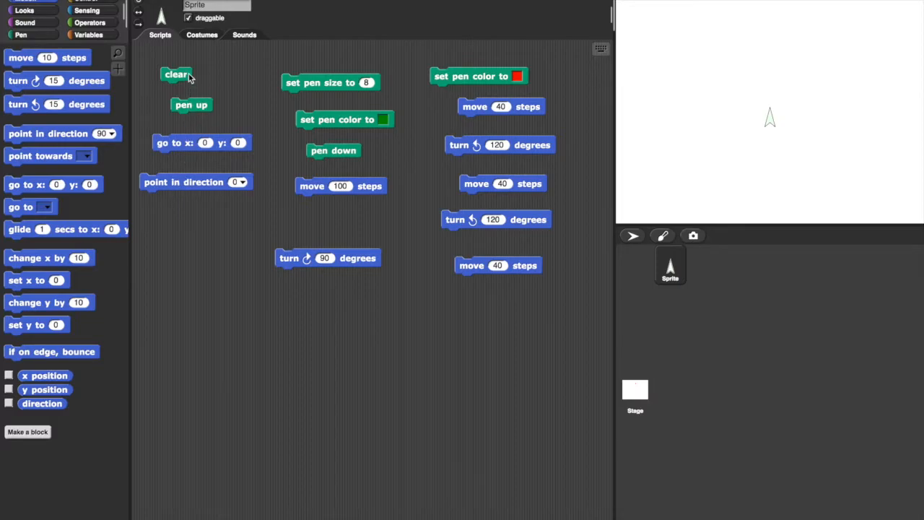
mouse_move(182, 187)
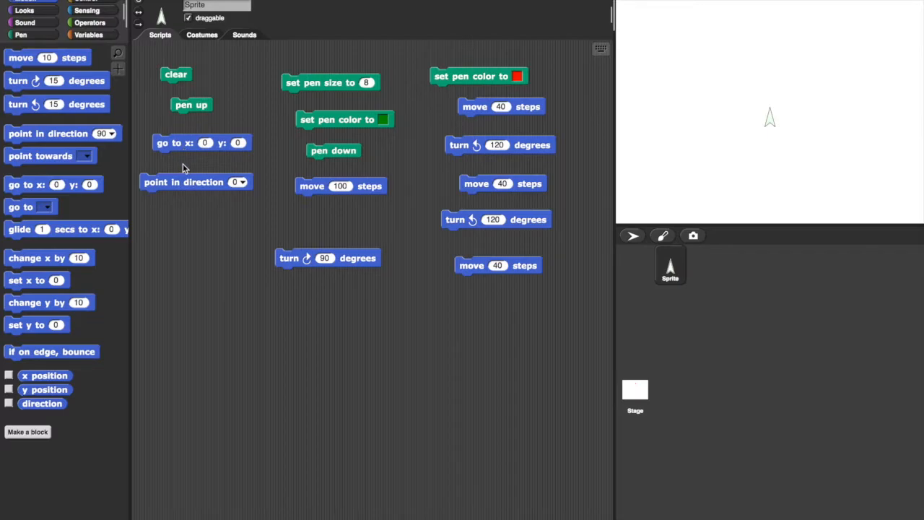
mouse_move(182, 181)
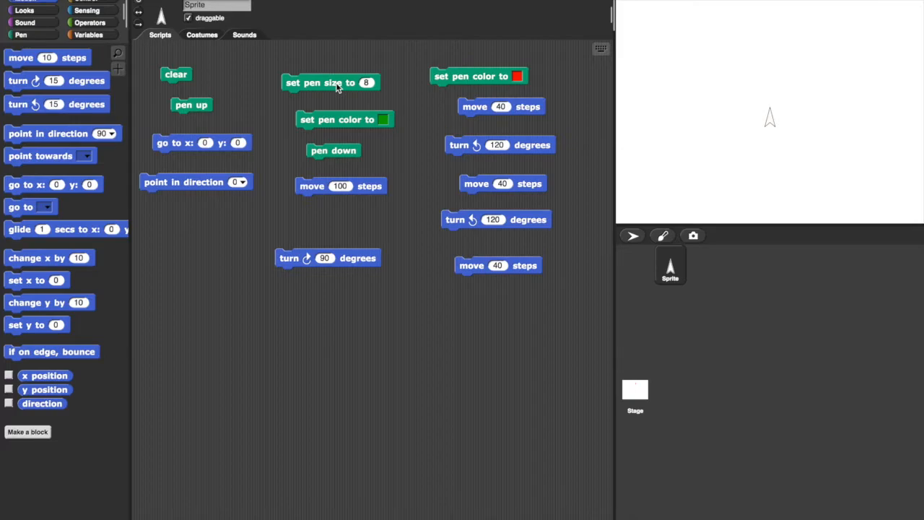
mouse_move(332, 114)
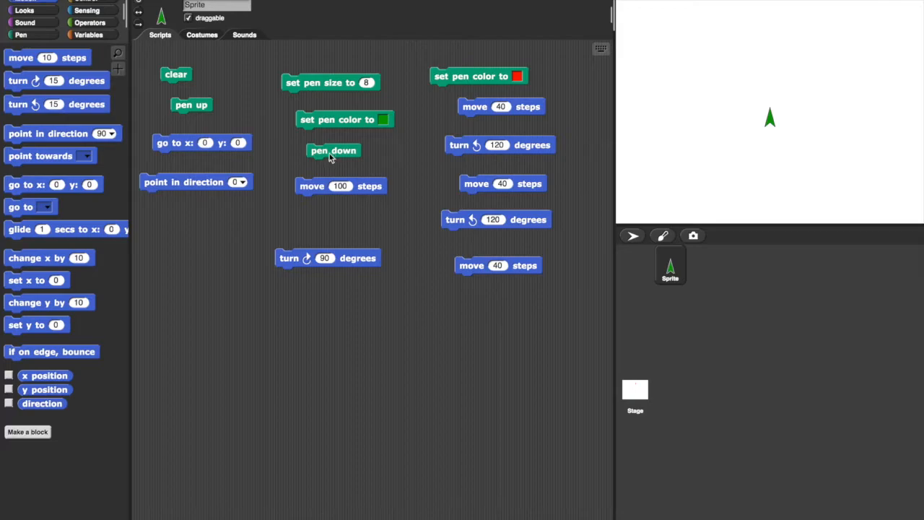
mouse_move(312, 194)
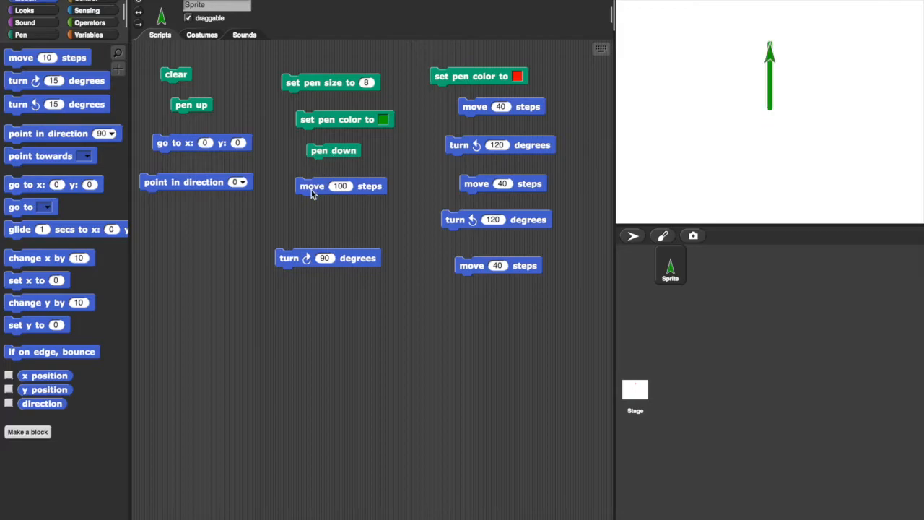
mouse_move(312, 192)
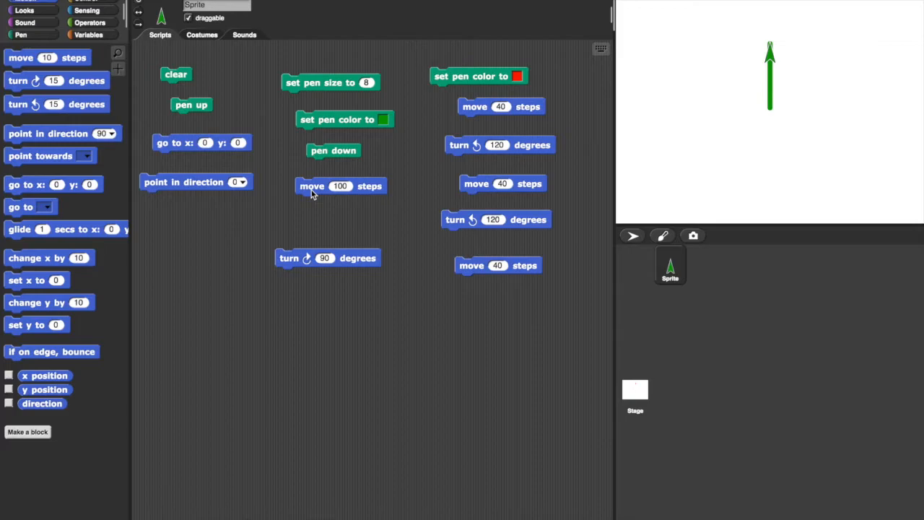
mouse_move(306, 243)
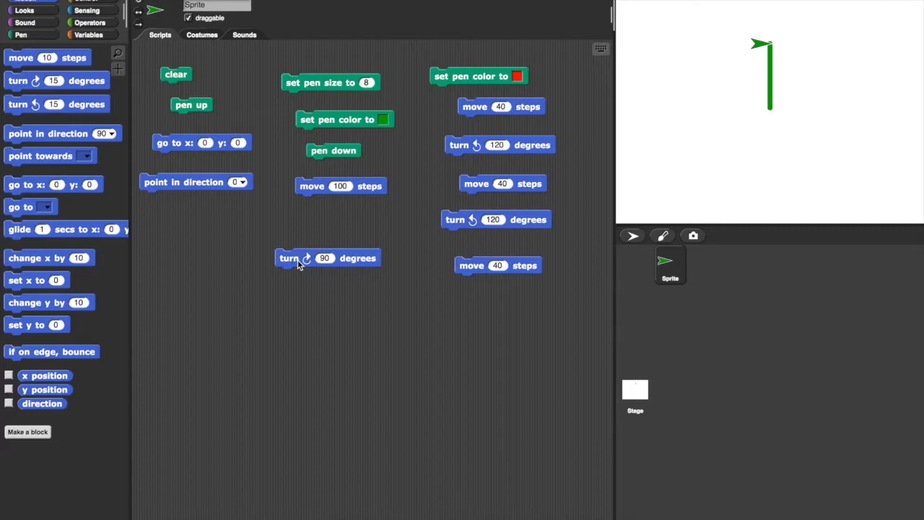
mouse_move(484, 81)
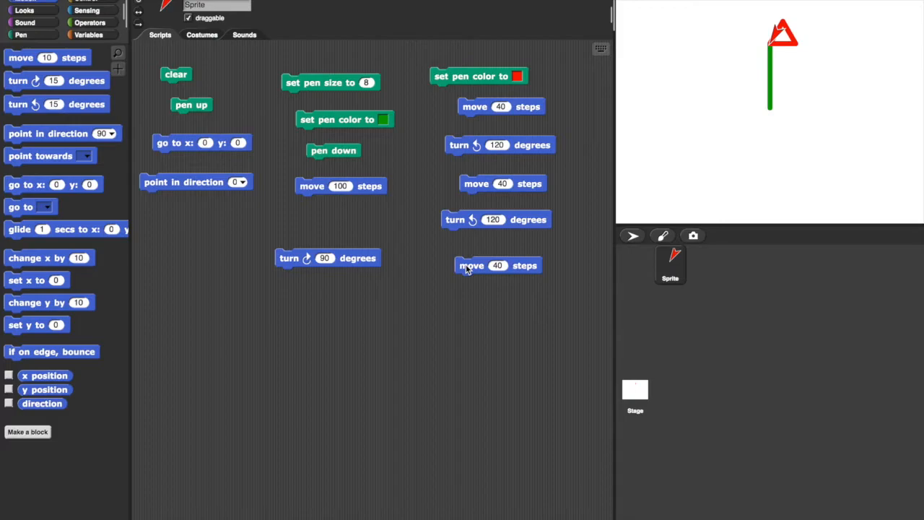
mouse_move(233, 332)
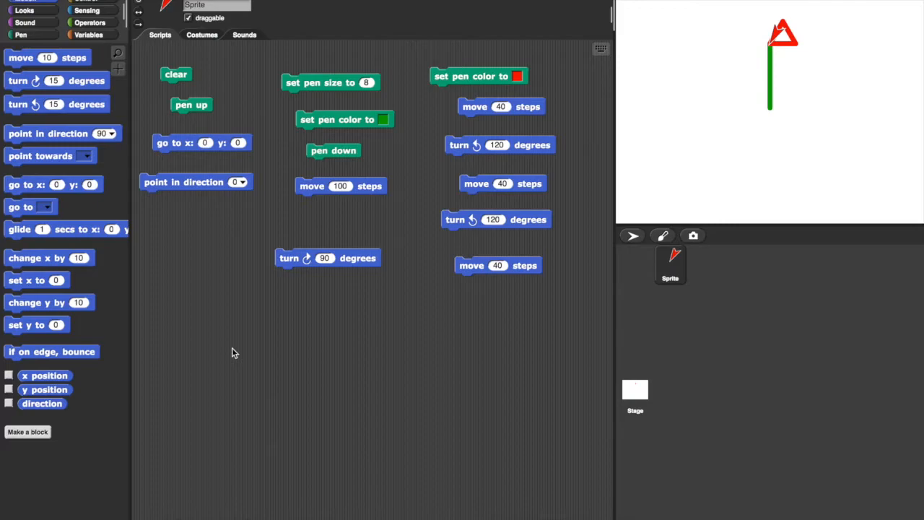
mouse_move(238, 348)
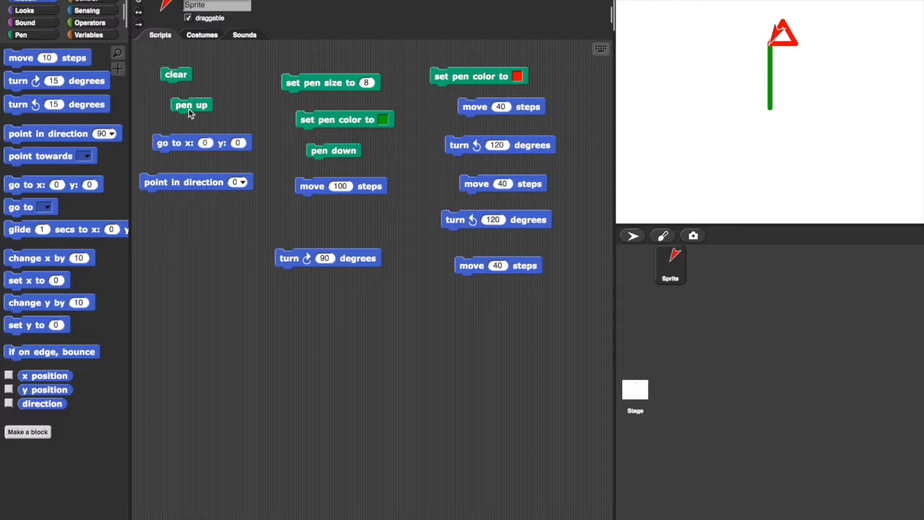
Assemble the setup stack (clear, pen up, go to 0 0, point 90) and the stem stack (green, pen down, move 100).
left_click_drag(190, 103, 181, 88)
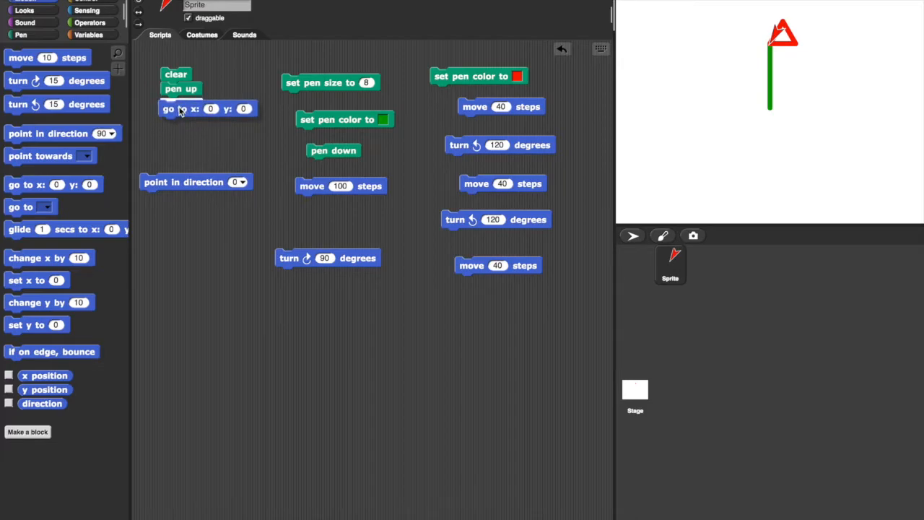
left_click_drag(183, 182, 183, 136)
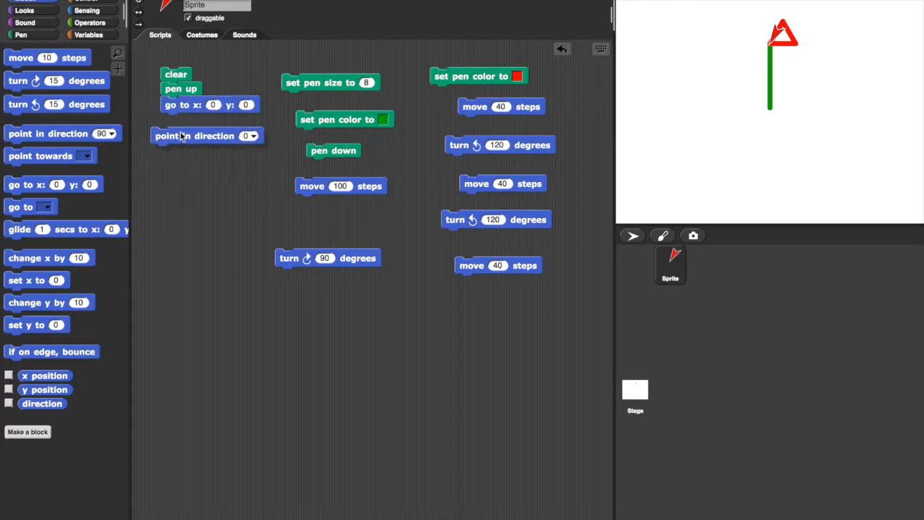
left_click_drag(208, 136, 216, 121)
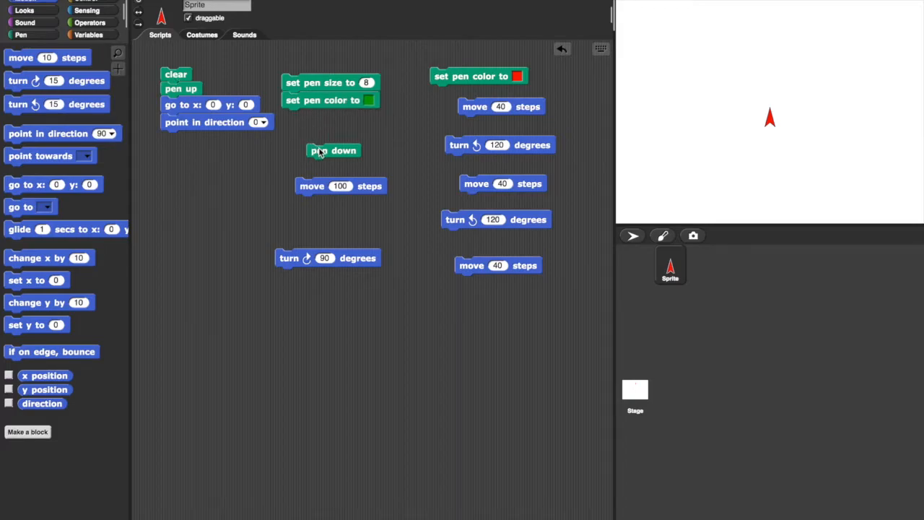
left_click_drag(334, 150, 309, 116)
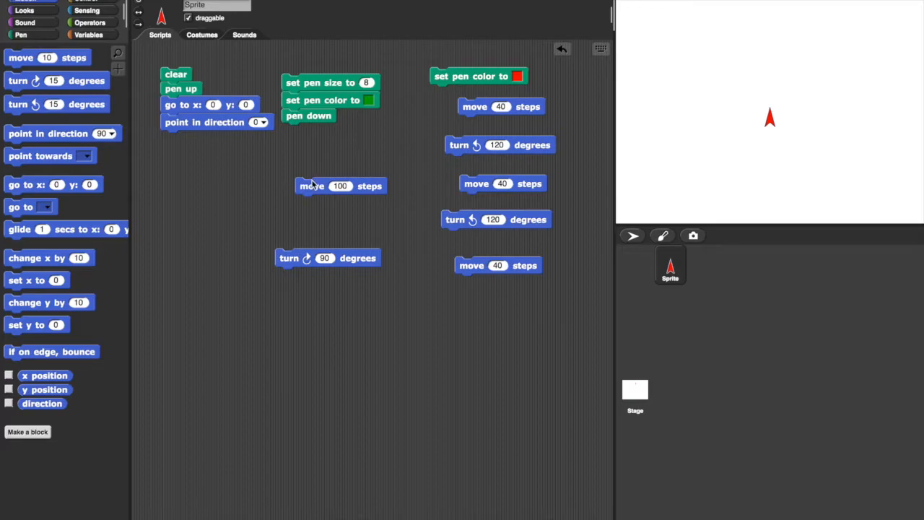
left_click_drag(339, 185, 329, 131)
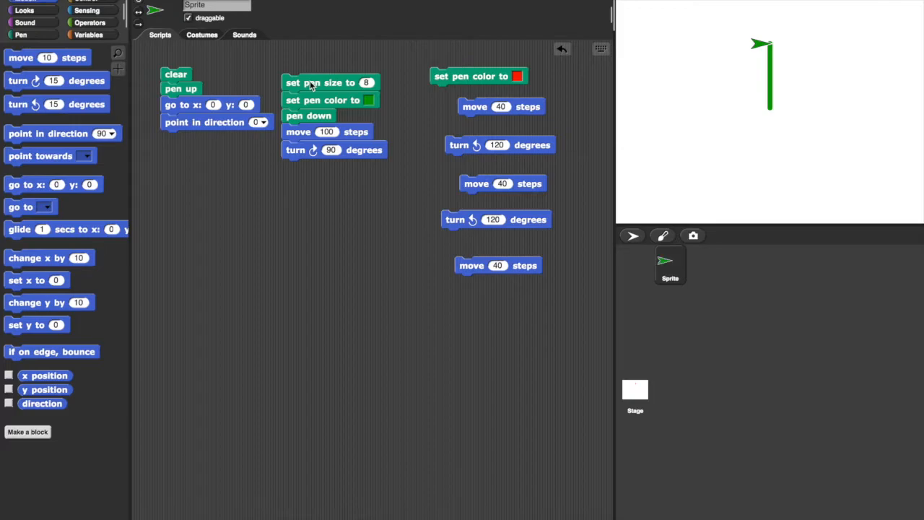
Assemble the flower stack (red, move 40 / turn 120 triangle) and run the setup and stem stacks.
left_click_drag(501, 107, 477, 100)
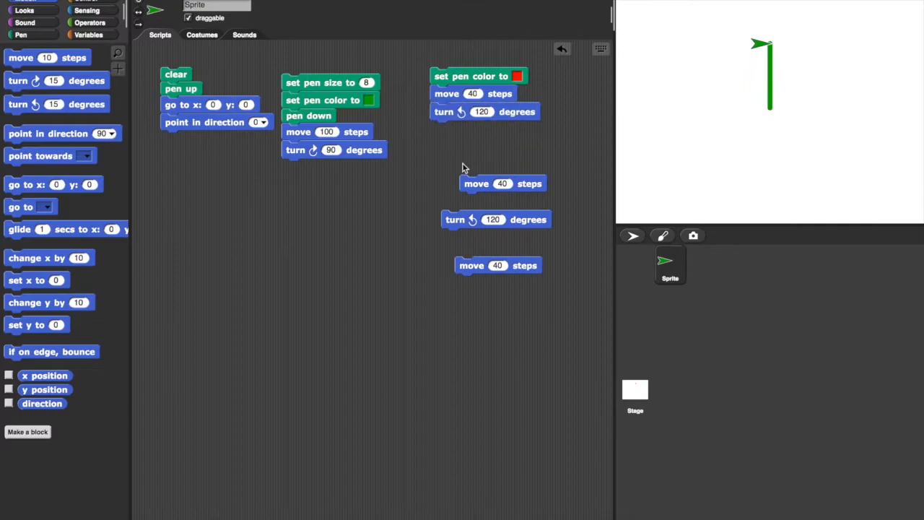
left_click_drag(502, 181, 473, 130)
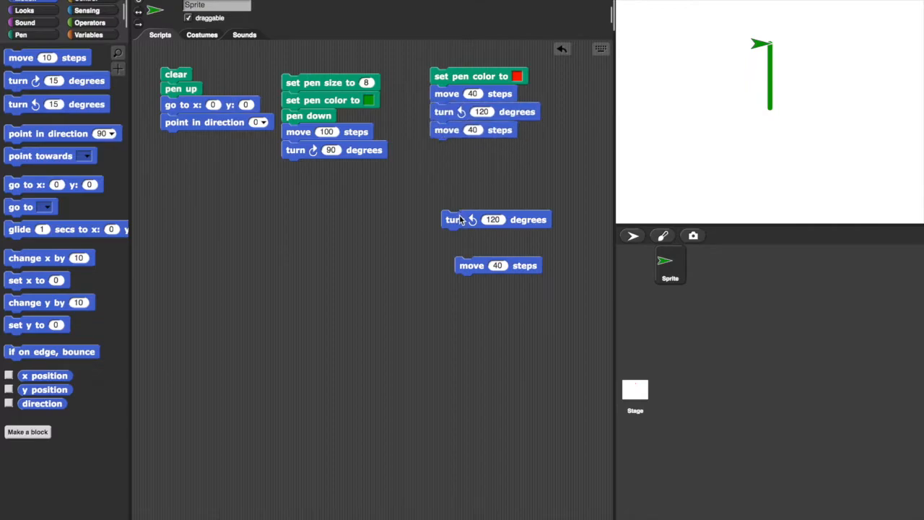
left_click_drag(496, 219, 483, 148)
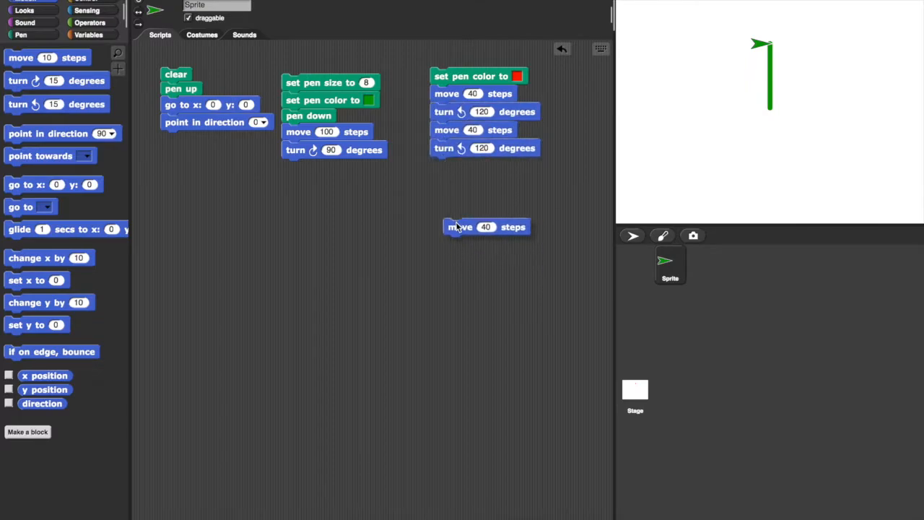
left_click_drag(485, 226, 474, 166)
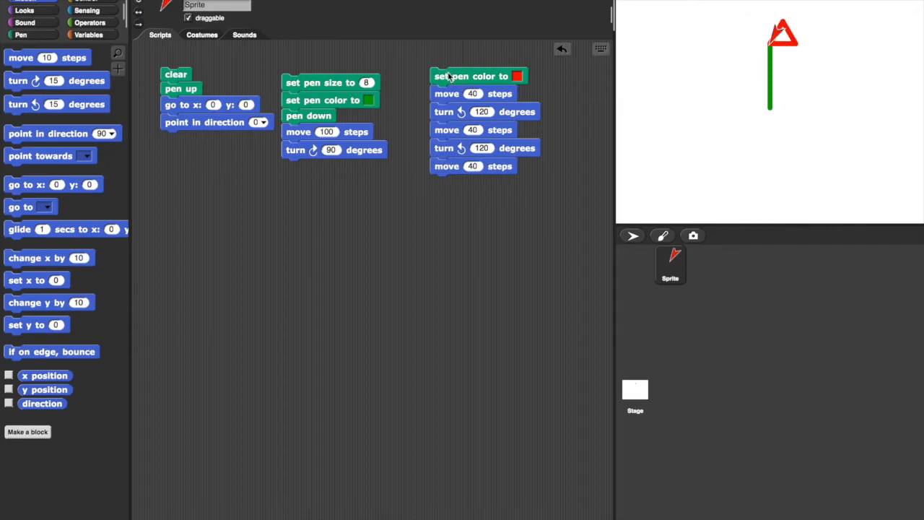
mouse_move(253, 79)
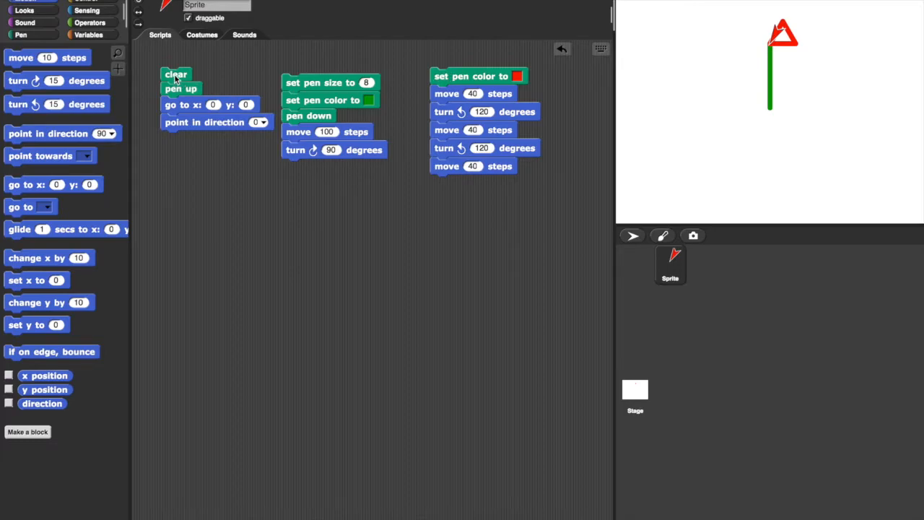
left_click(176, 75)
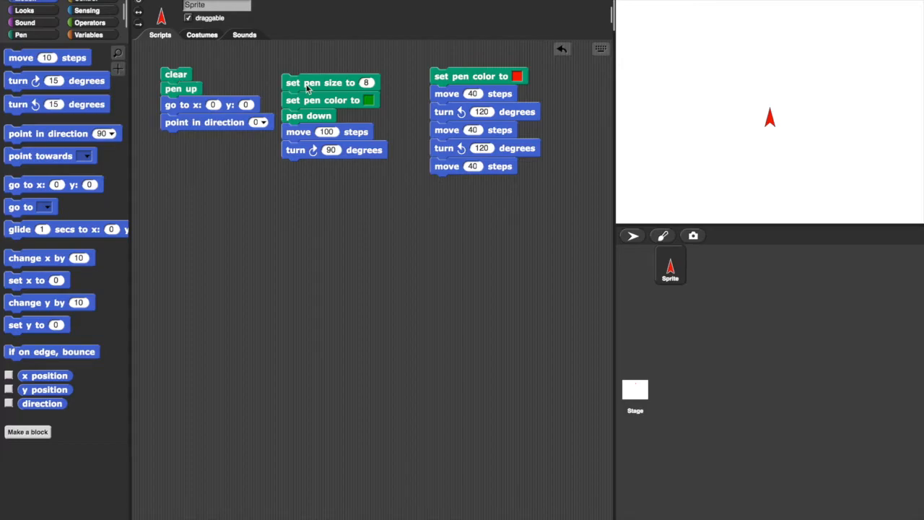
left_click(155, 8)
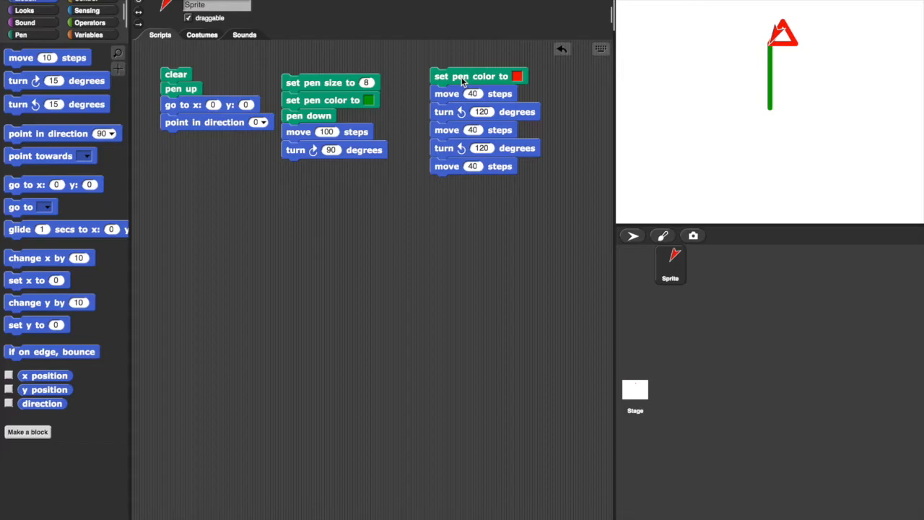
mouse_move(312, 89)
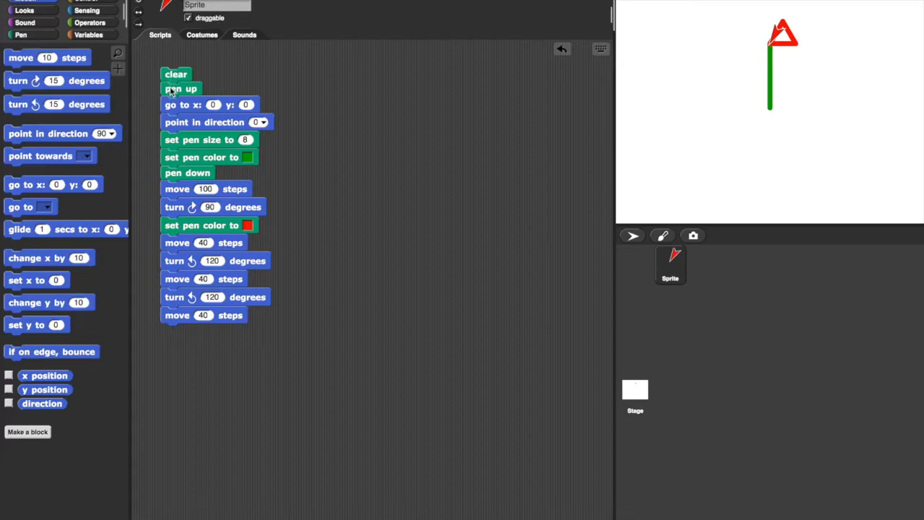
left_click_drag(180, 88, 190, 116)
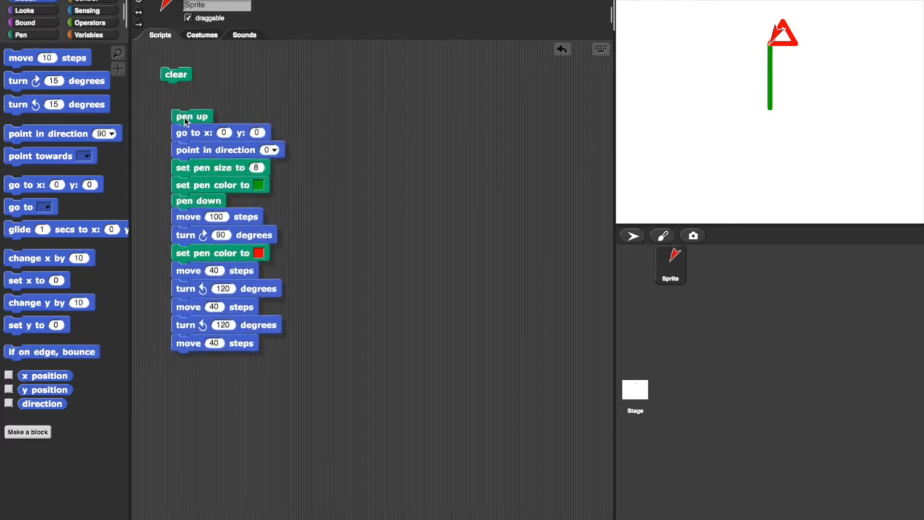
left_click(176, 75)
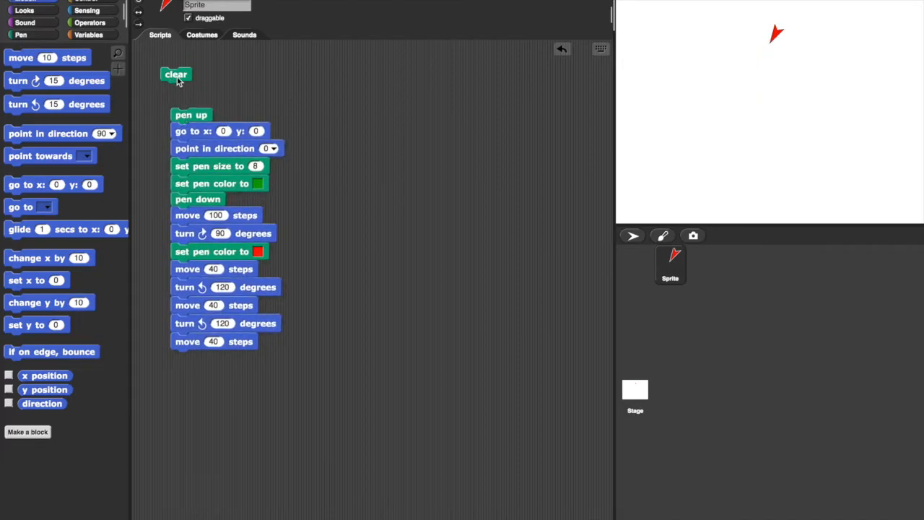
left_click_drag(191, 115, 181, 89)
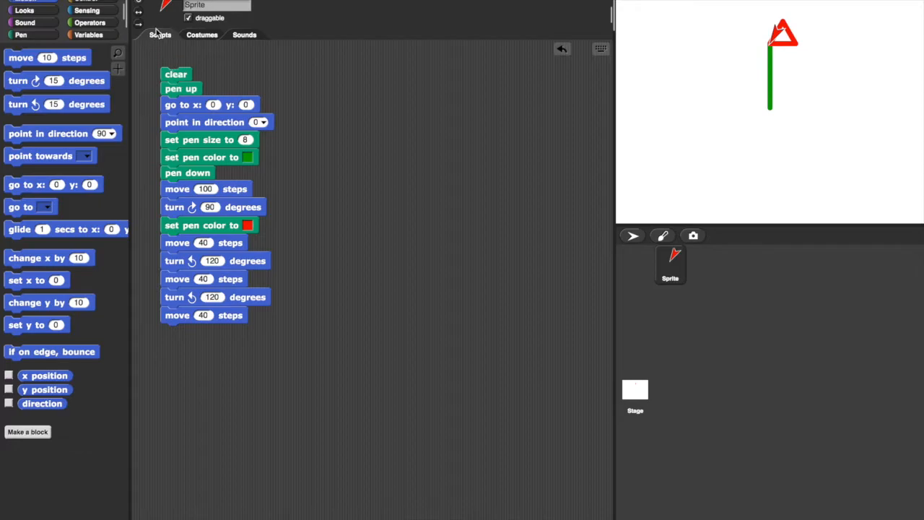
mouse_move(346, 139)
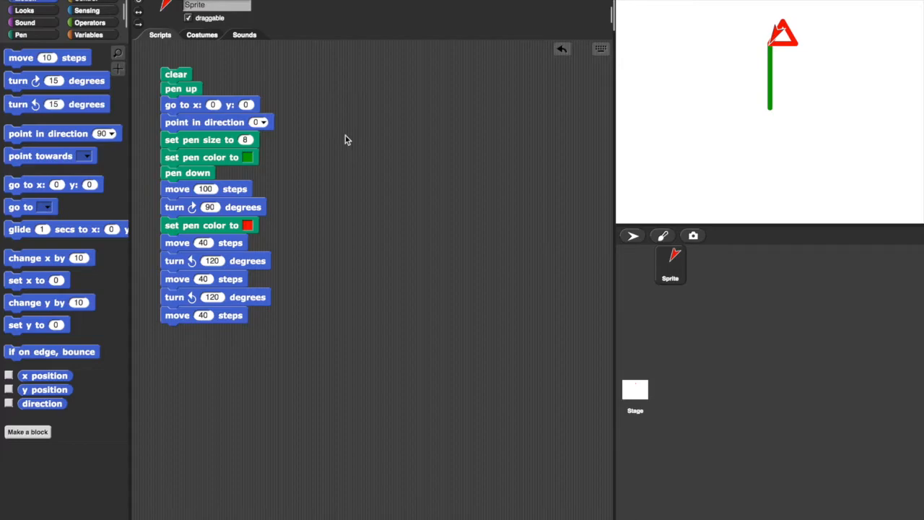
mouse_move(274, 239)
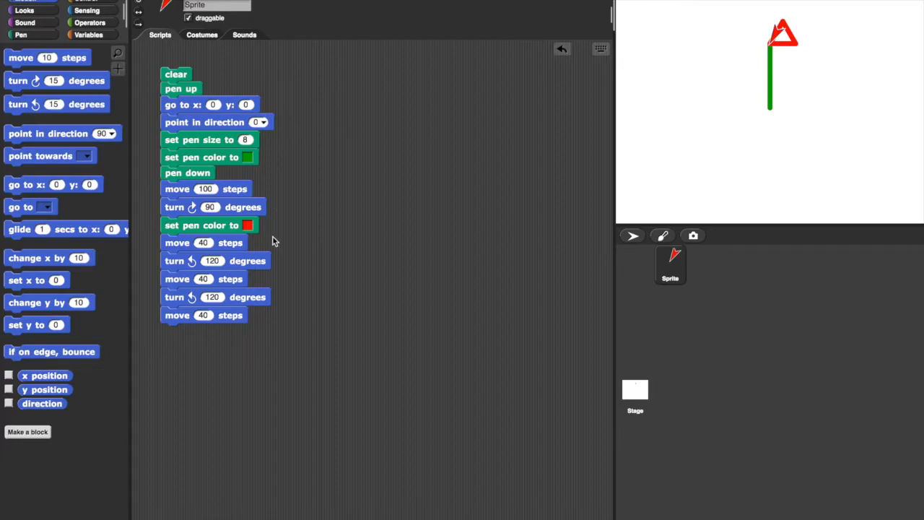
mouse_move(297, 210)
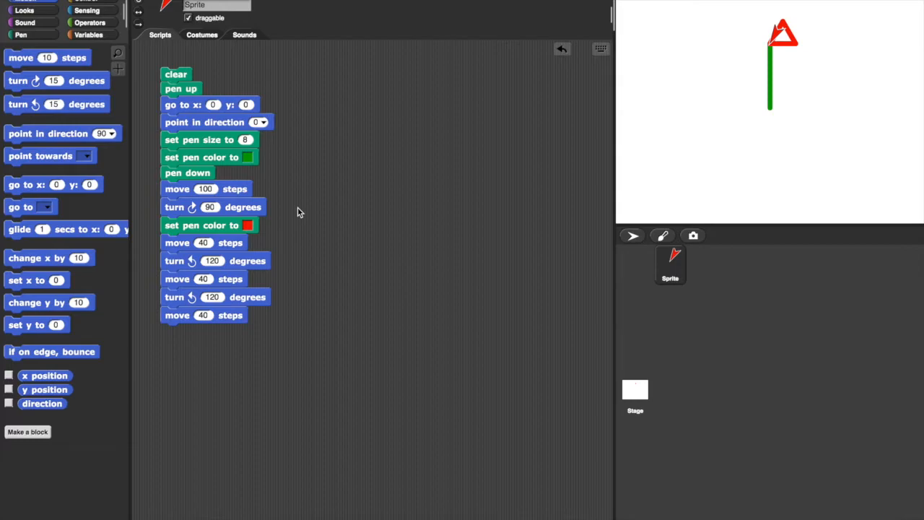
mouse_move(228, 211)
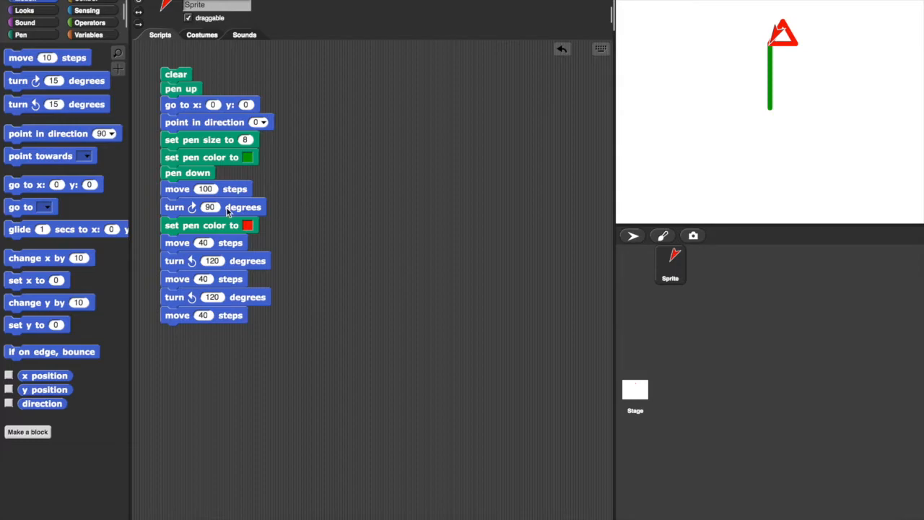
Pull the red-triangle commands and then the stem commands out into their own stacks.
left_click_drag(202, 225, 237, 277)
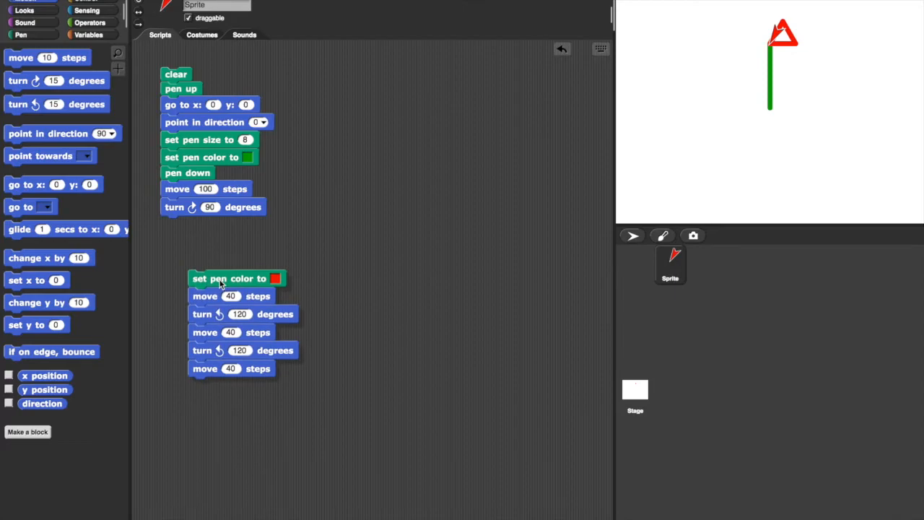
left_click_drag(209, 139, 245, 160)
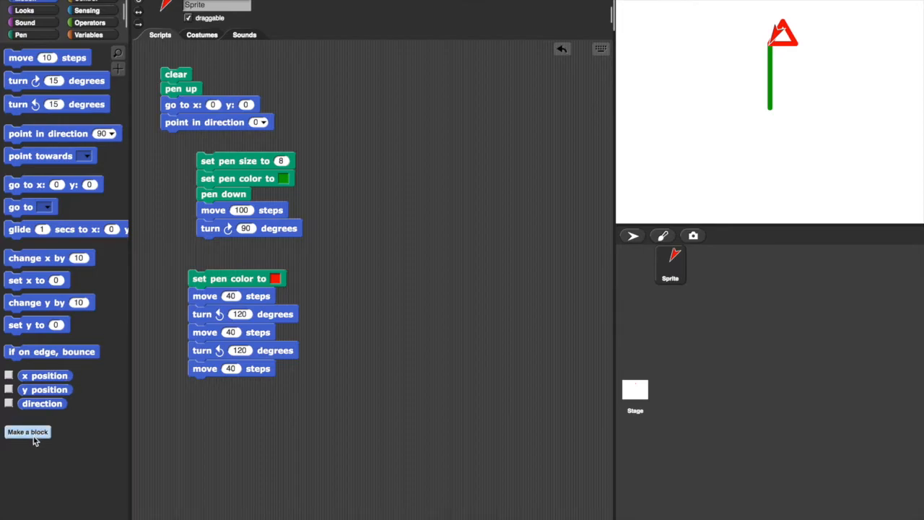
Create a new custom command block named setup and confirm it.
left_click(27, 432)
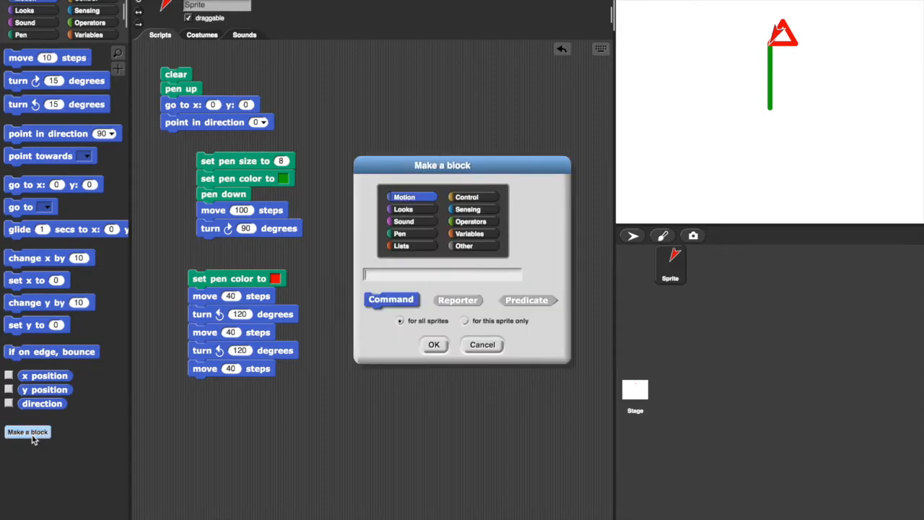
type("se")
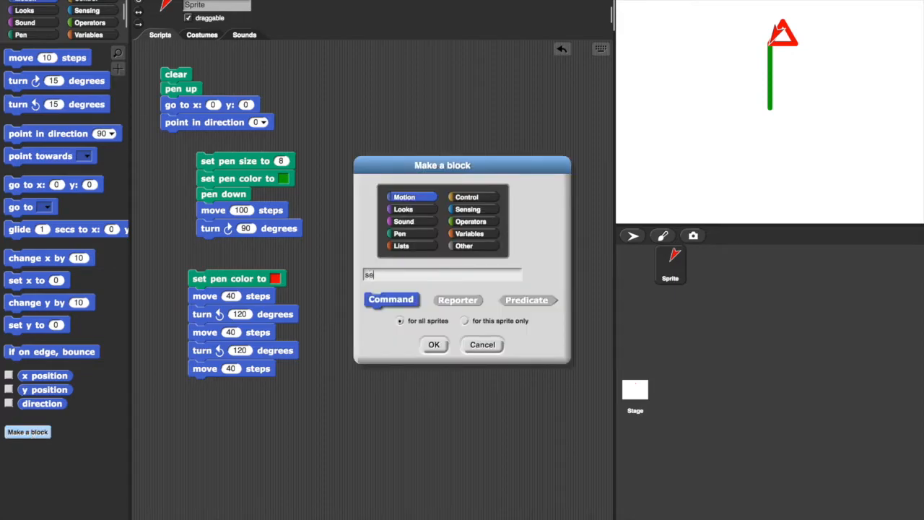
type("tup")
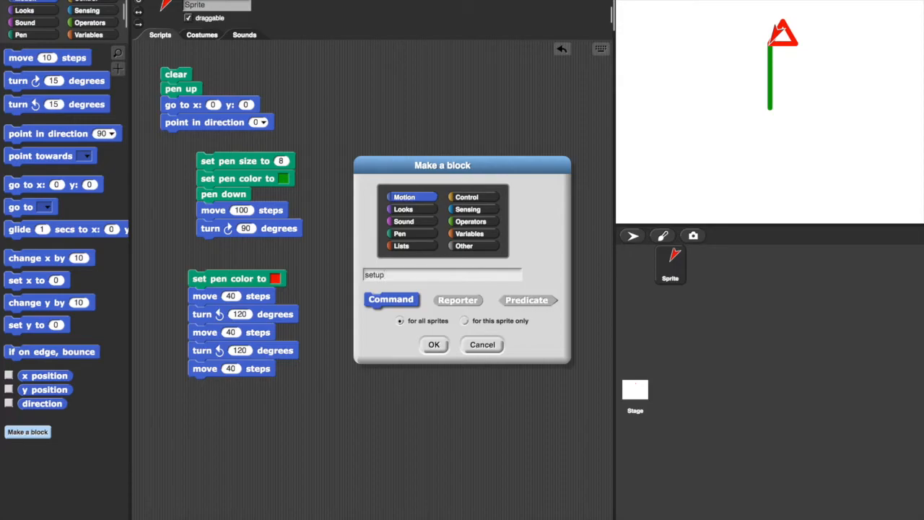
left_click(433, 343)
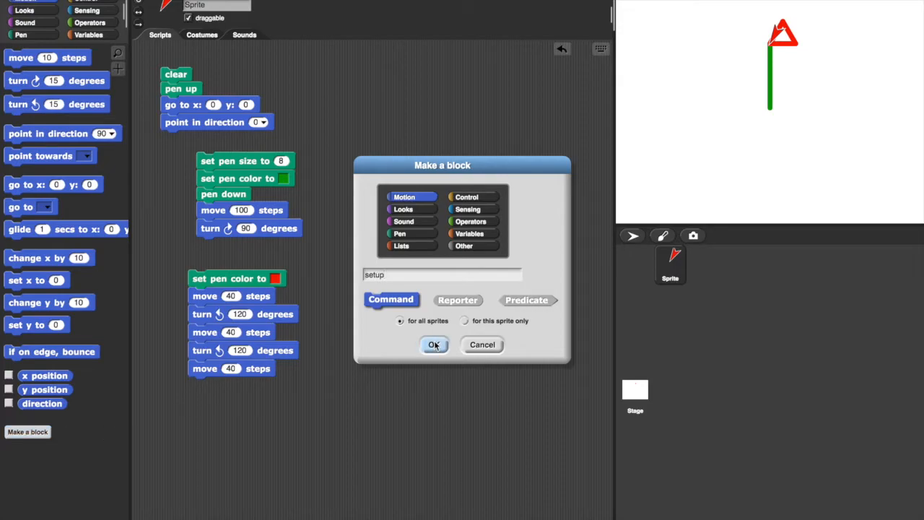
left_click(433, 343)
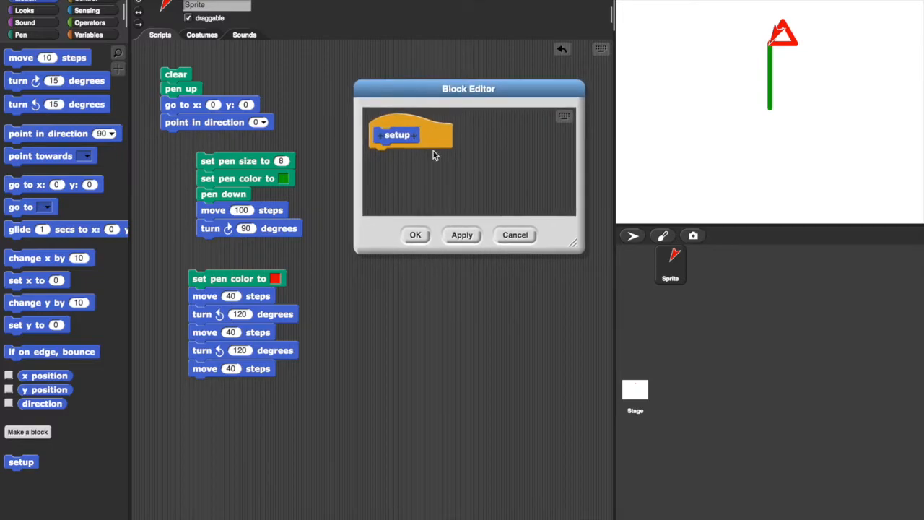
mouse_move(179, 81)
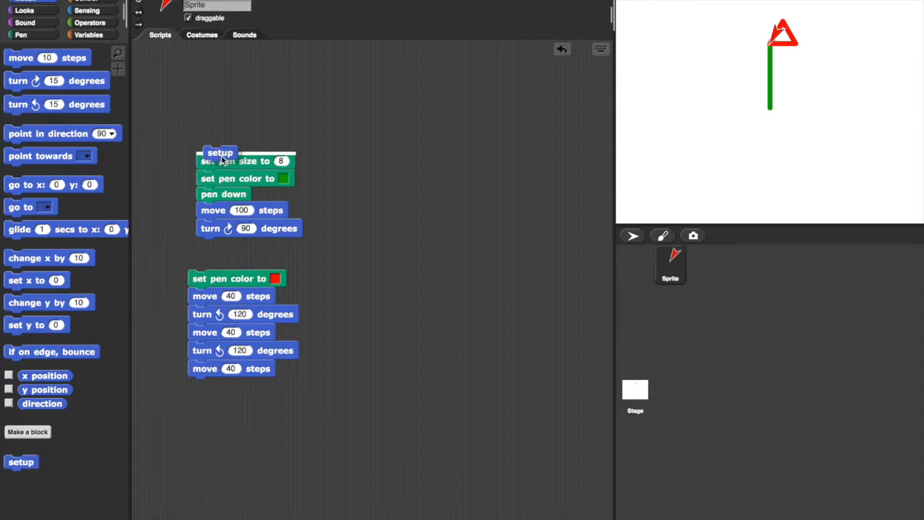
Place a setup block in the scripts area and review its definition unchanged.
left_click_drag(220, 153, 215, 93)
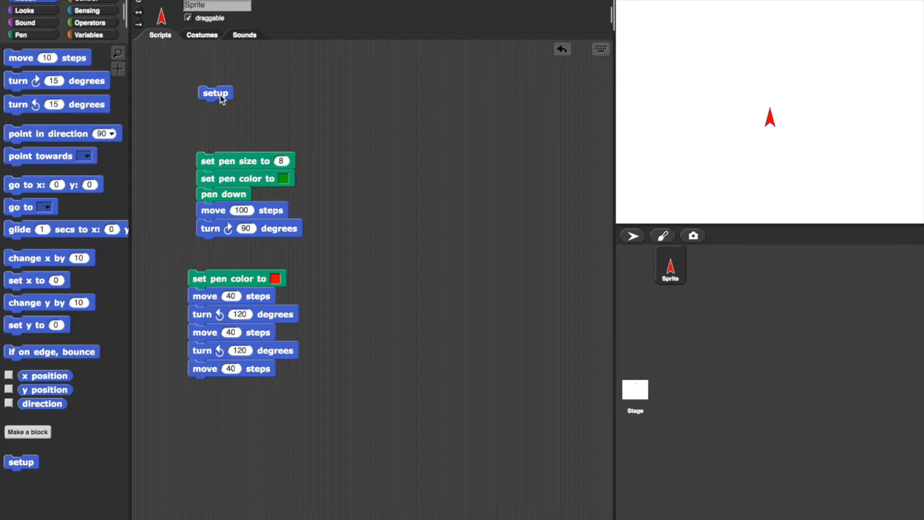
right_click(215, 93)
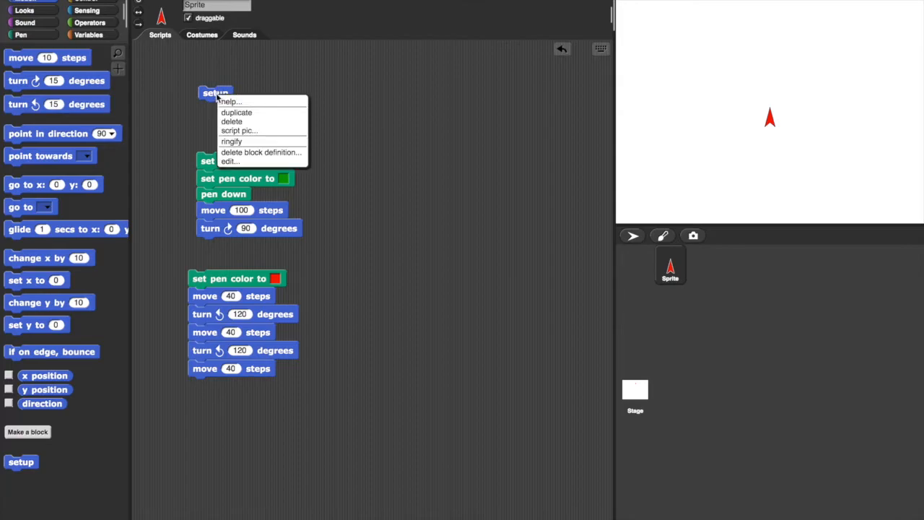
left_click(229, 161)
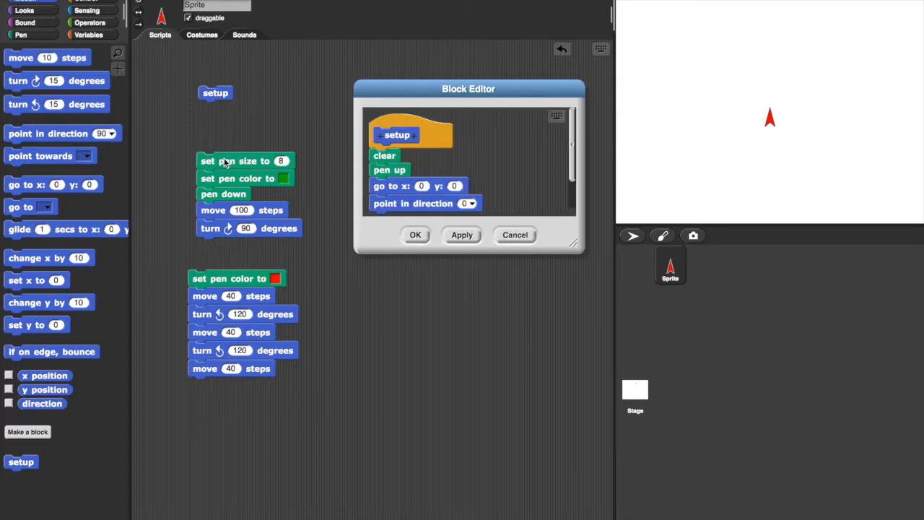
mouse_move(416, 234)
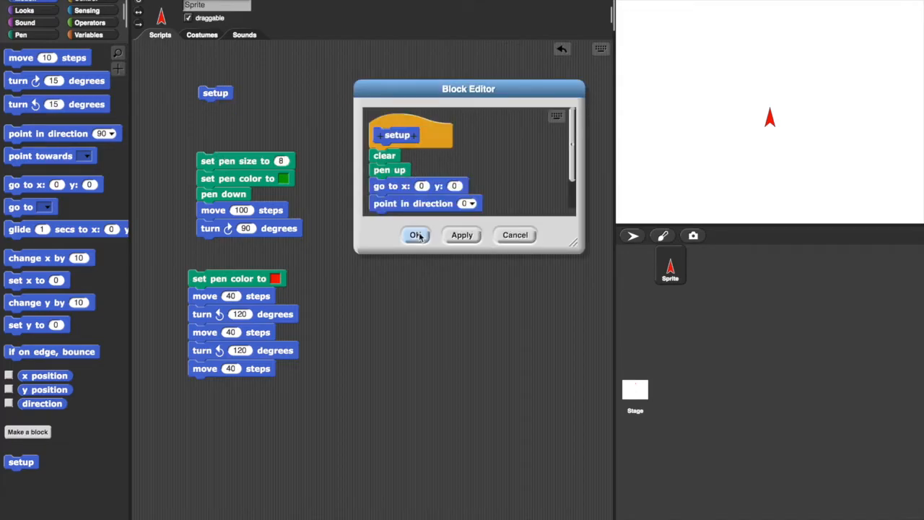
left_click(415, 233)
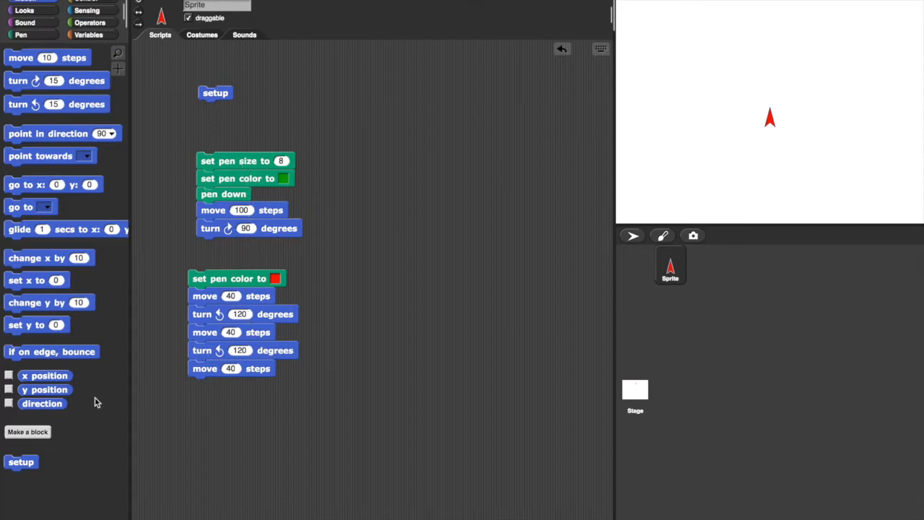
Create a custom command named stem and move the stem-drawing commands into its definition.
left_click(27, 431)
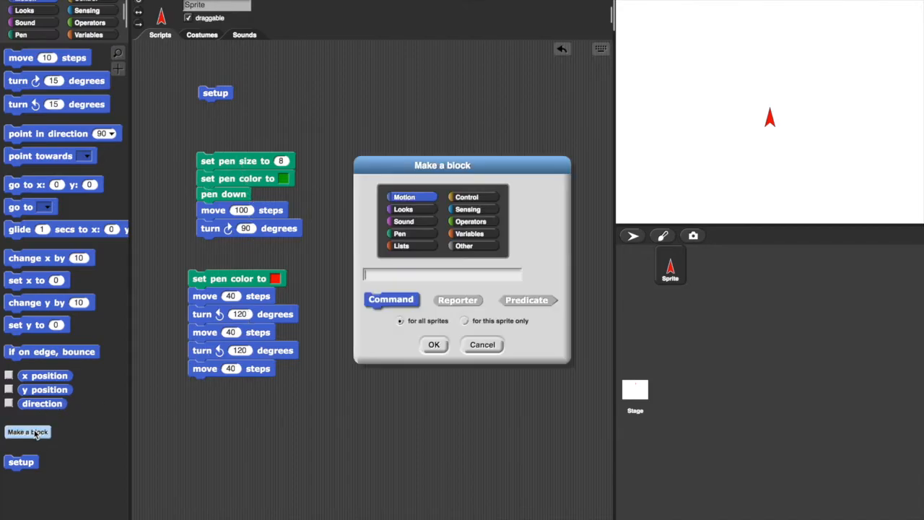
type("ste")
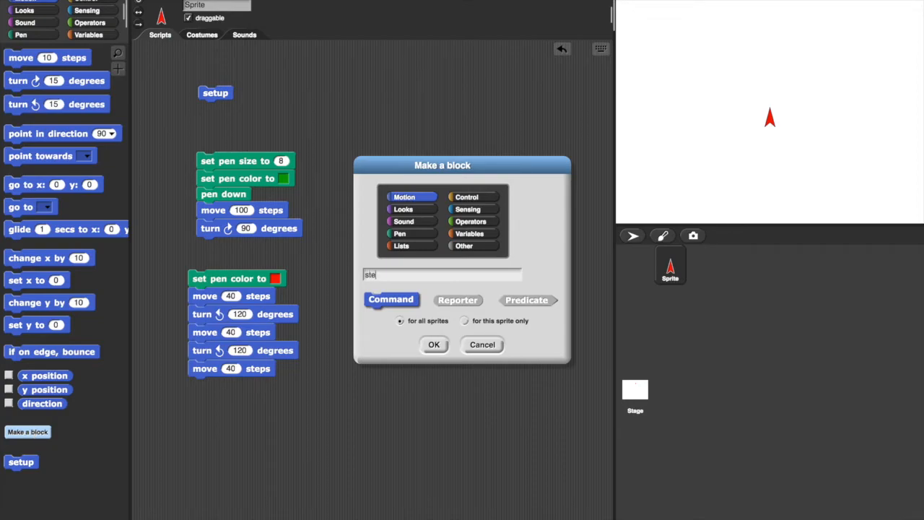
type("m")
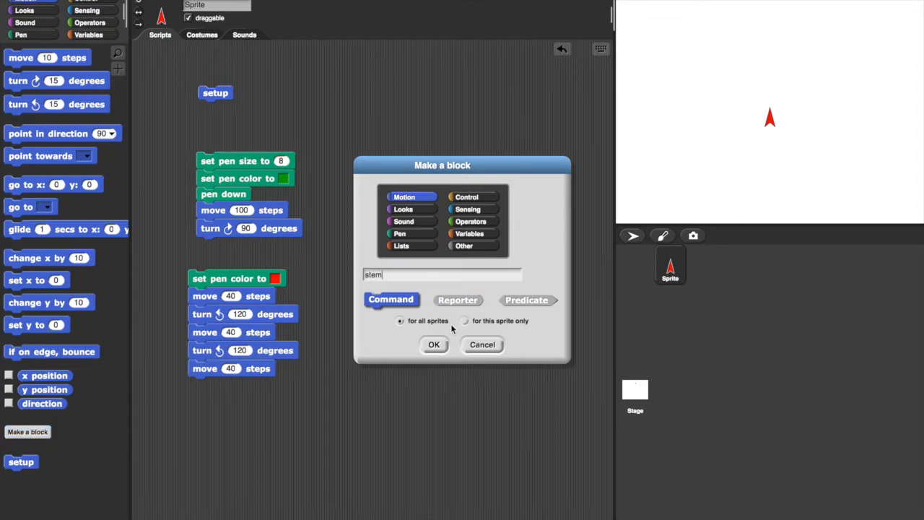
left_click(433, 344)
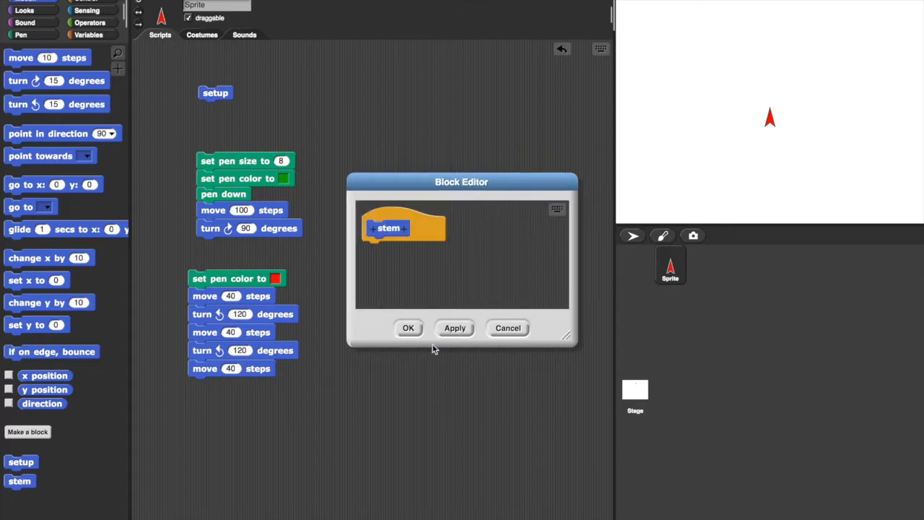
left_click_drag(246, 195, 411, 277)
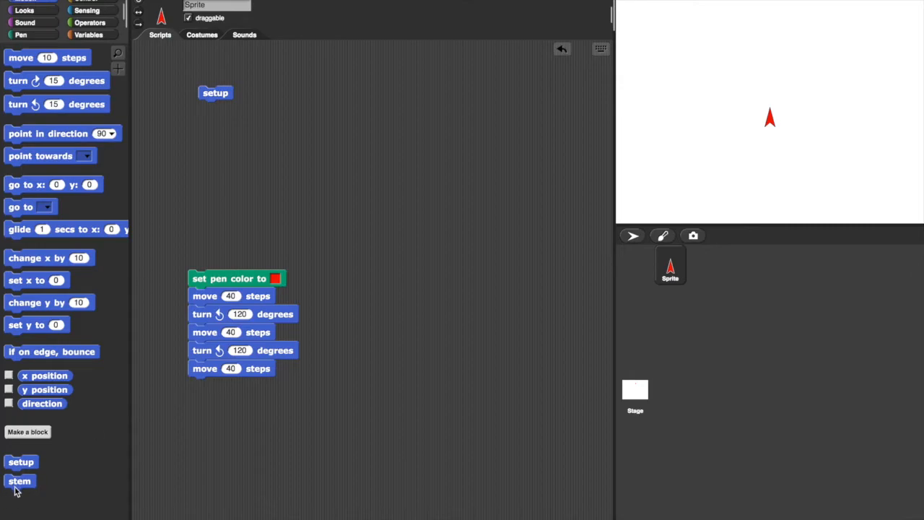
Bring a stem block into the scripts area and create a custom block named flower.
left_click_drag(20, 480, 217, 107)
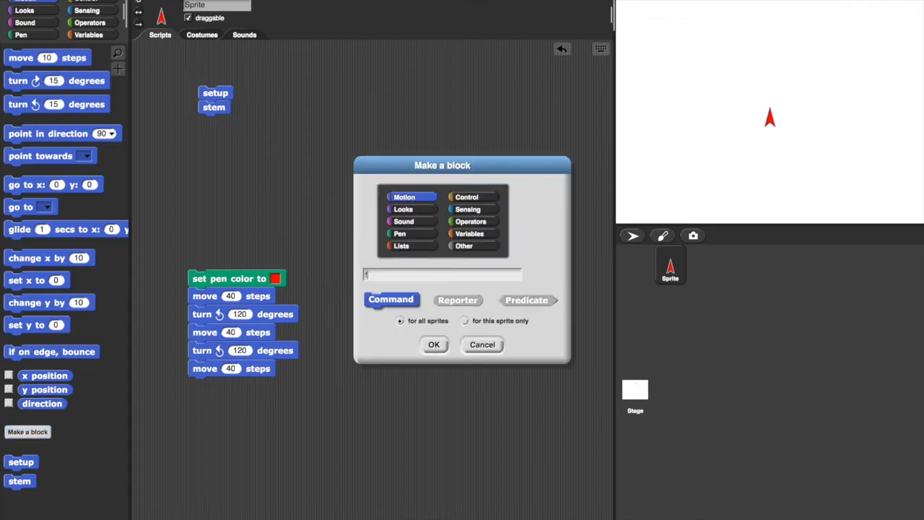
type("flower")
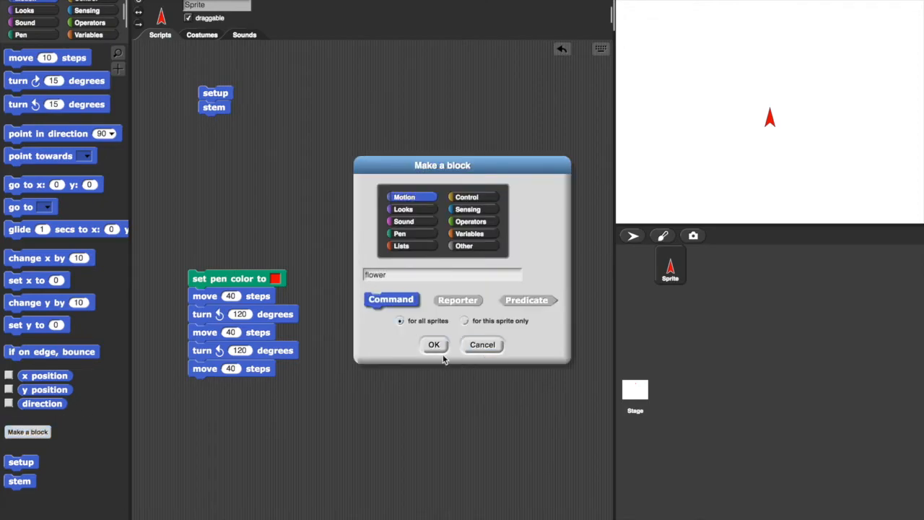
left_click(433, 343)
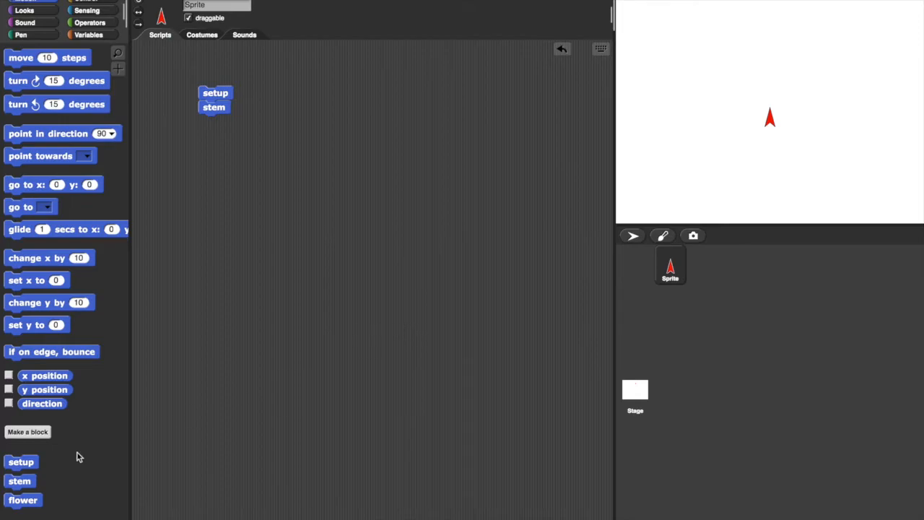
mouse_move(23, 500)
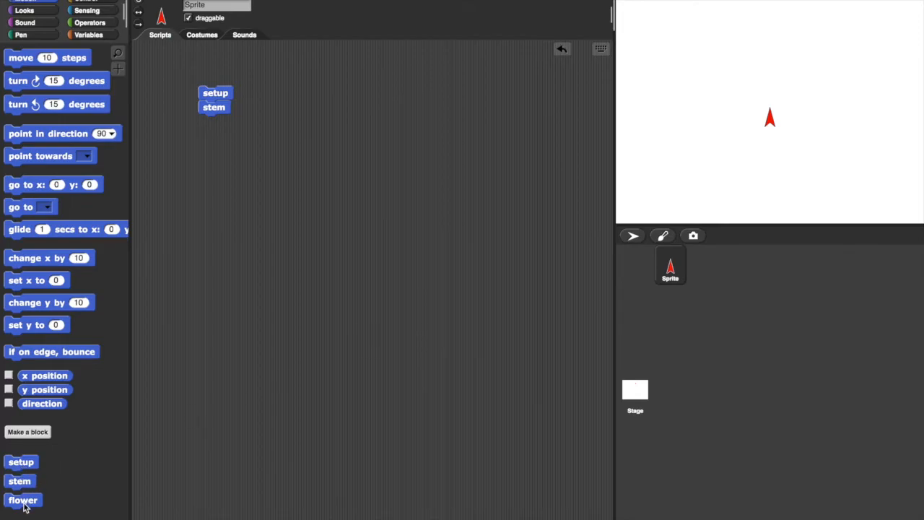
Attach a flower block under stem in the setup-stem script.
left_click_drag(23, 500, 217, 121)
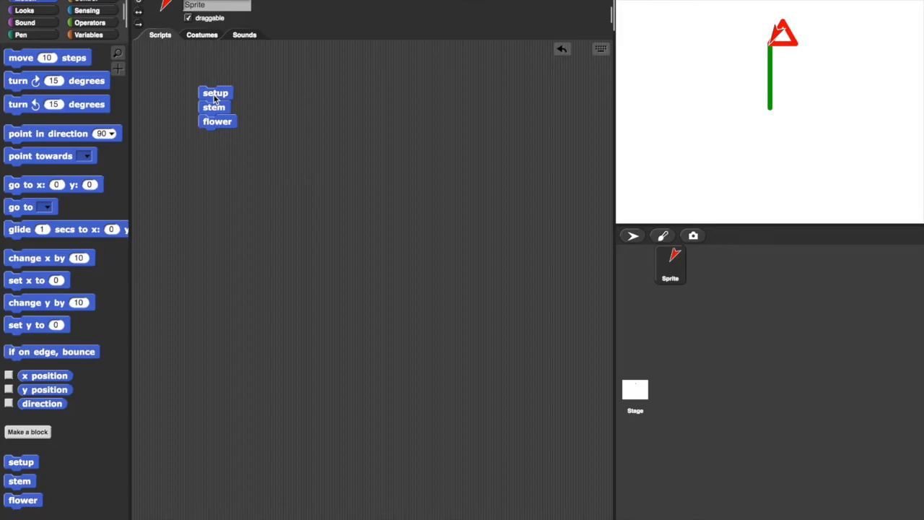
mouse_move(228, 132)
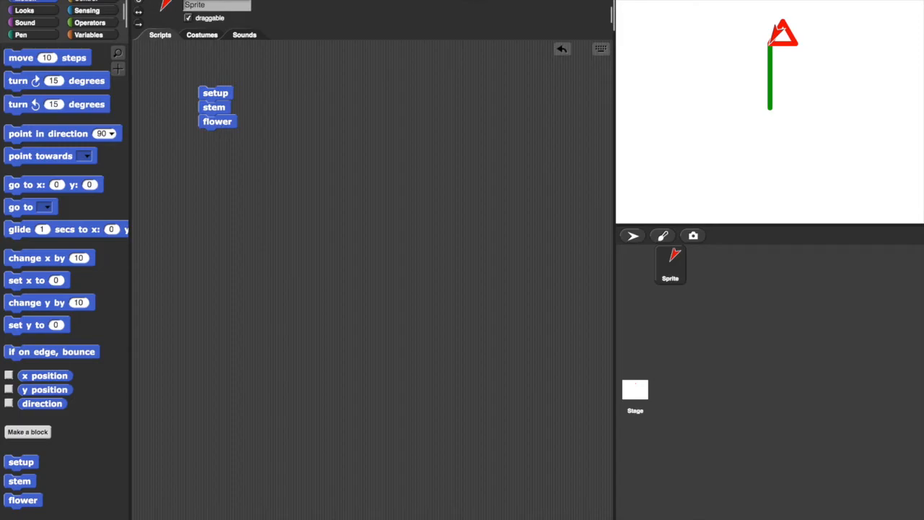
mouse_move(245, 136)
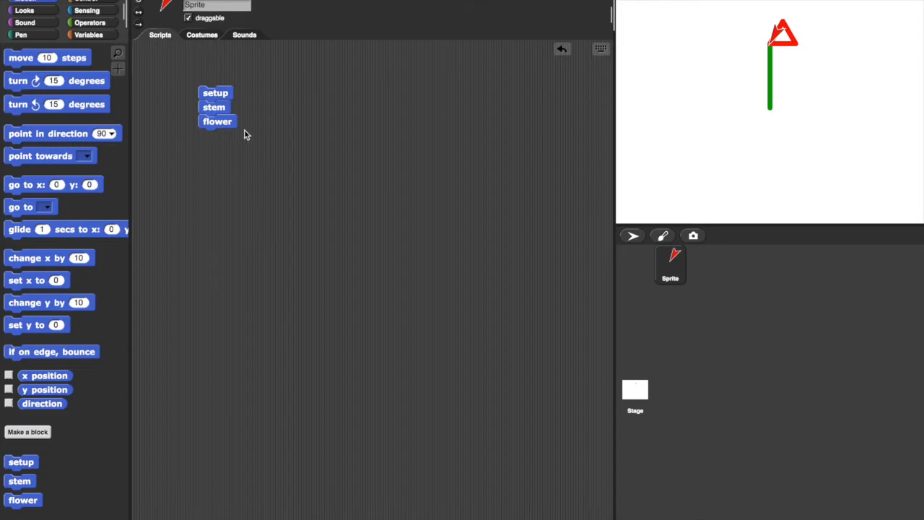
mouse_move(216, 107)
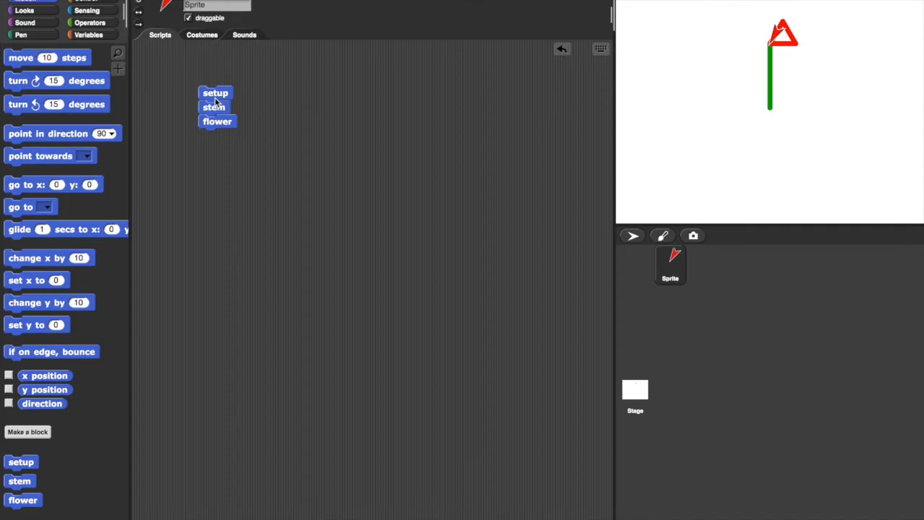
mouse_move(228, 133)
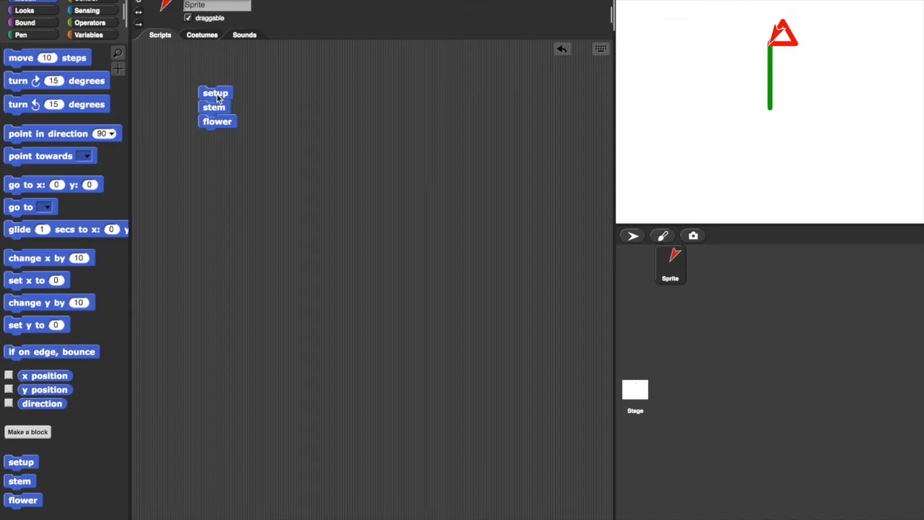
Edit the setup definition and discard the go to x:0 y:0 step.
right_click(215, 92)
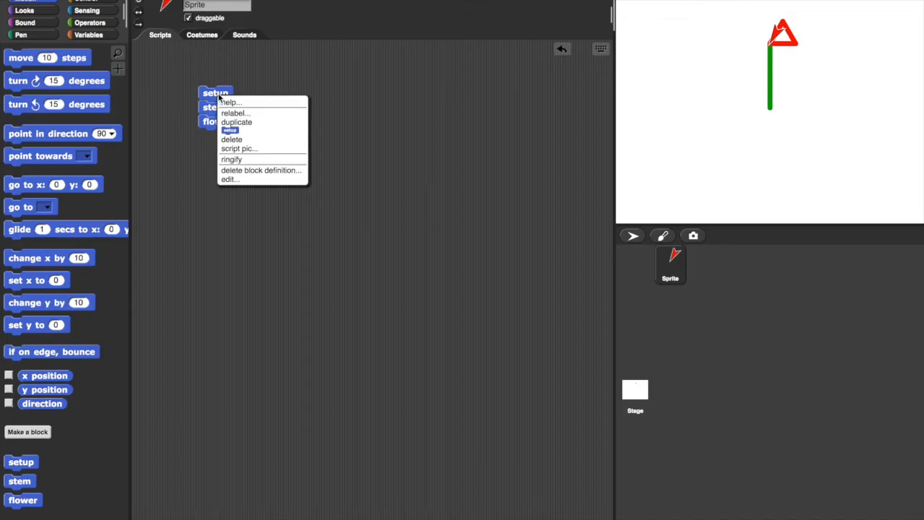
mouse_move(260, 171)
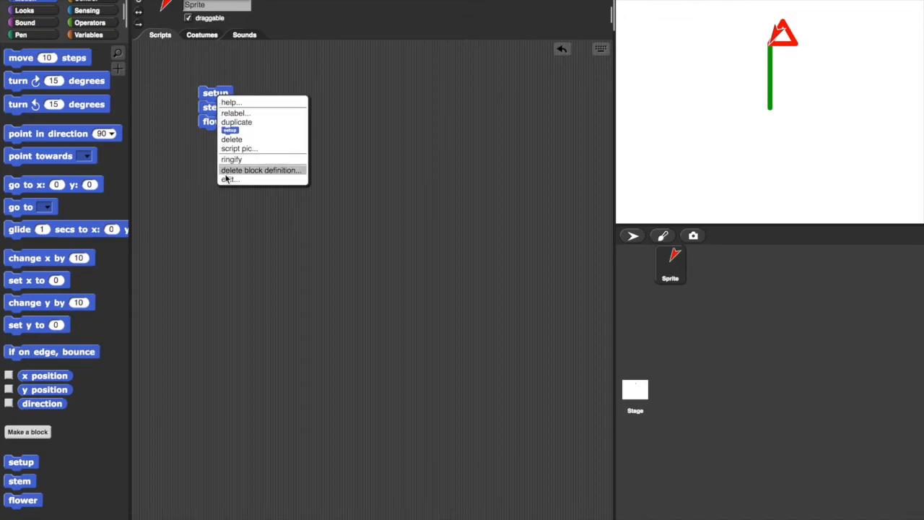
left_click(228, 179)
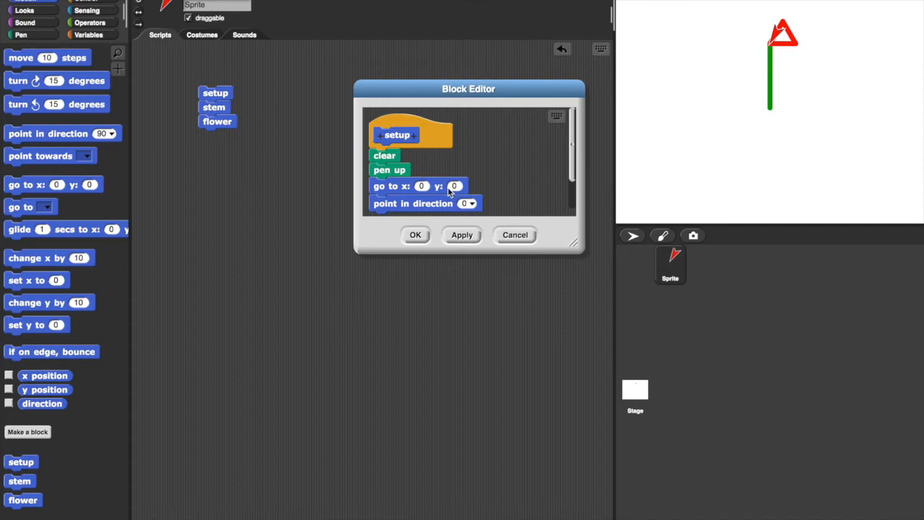
mouse_move(401, 209)
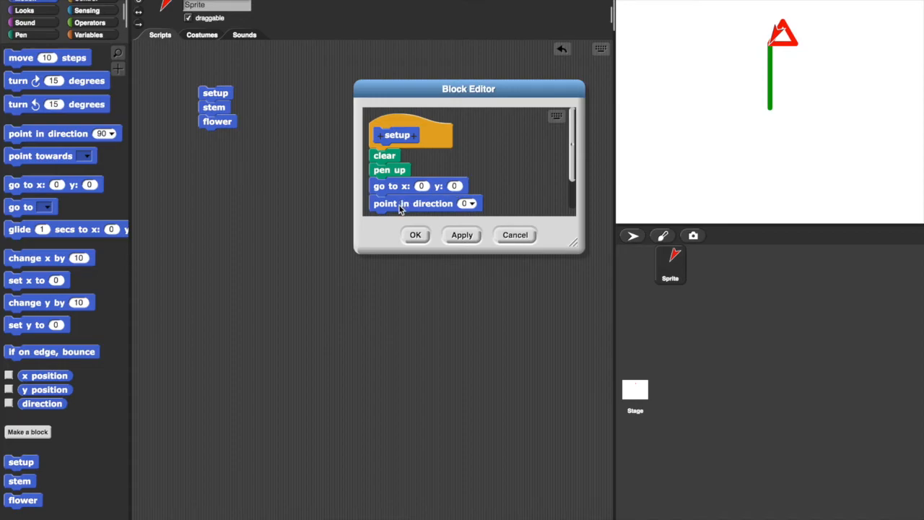
left_click_drag(413, 202, 467, 208)
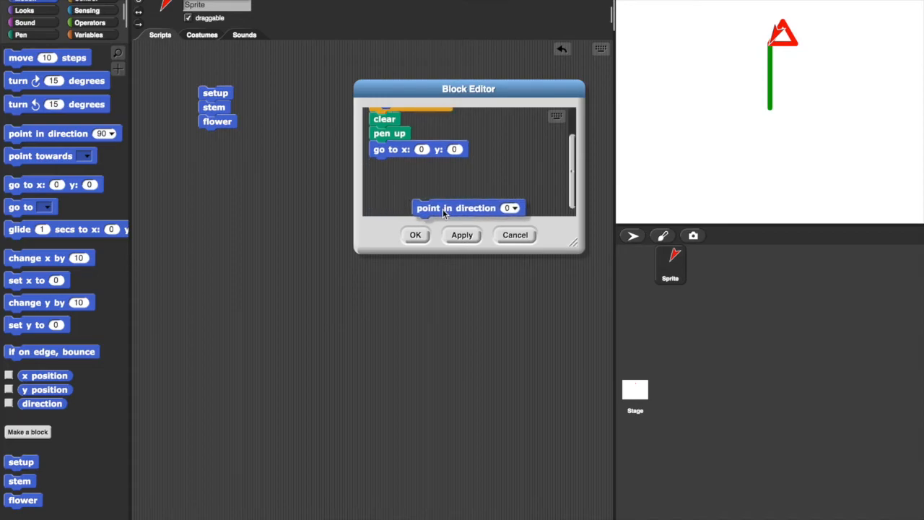
left_click_drag(467, 208, 445, 193)
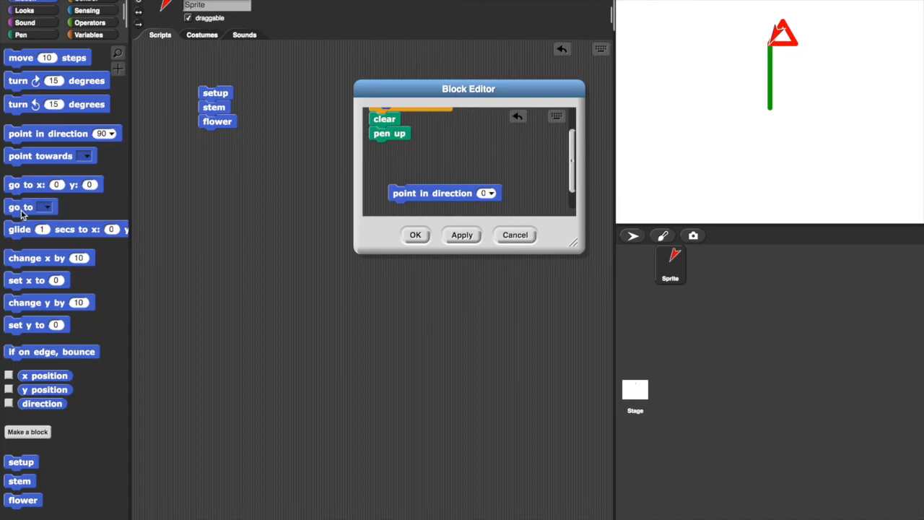
Insert go to random position before point in direction, confirm, and run the script.
left_click_drag(20, 207, 390, 153)
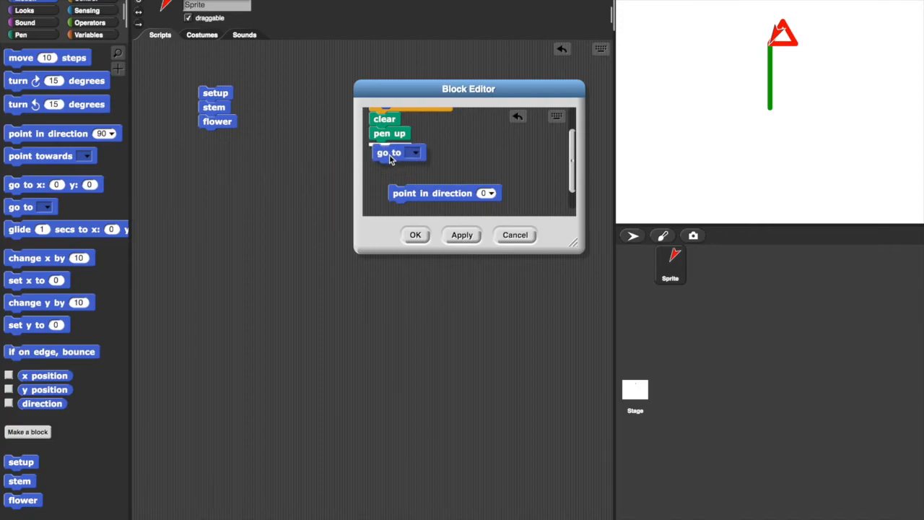
left_click_drag(431, 194, 415, 171)
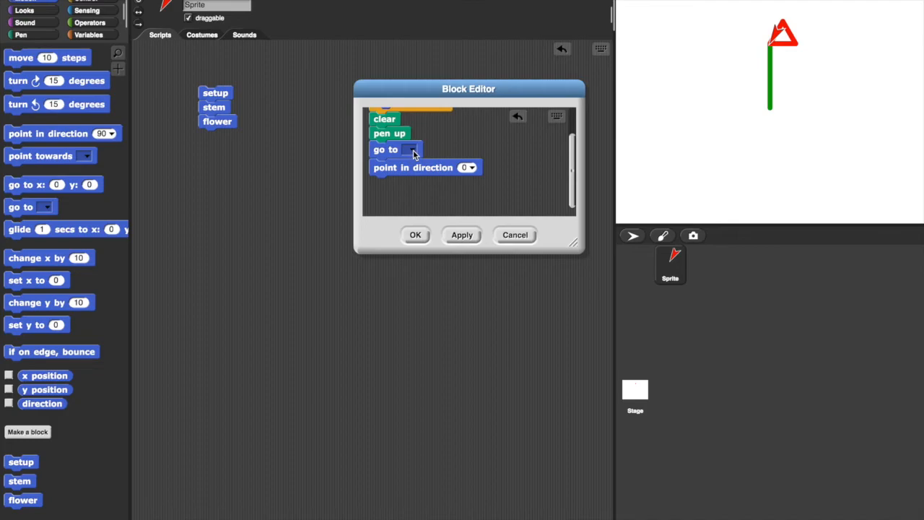
left_click(412, 149)
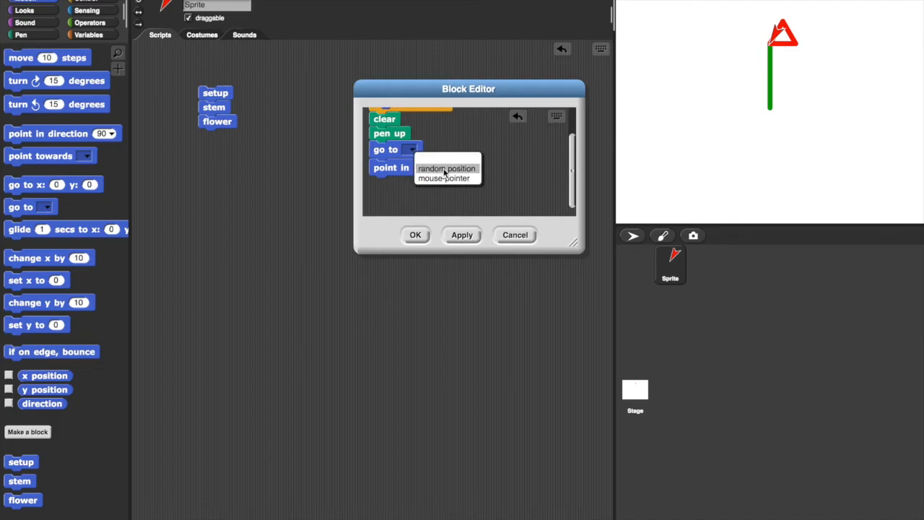
left_click(445, 168)
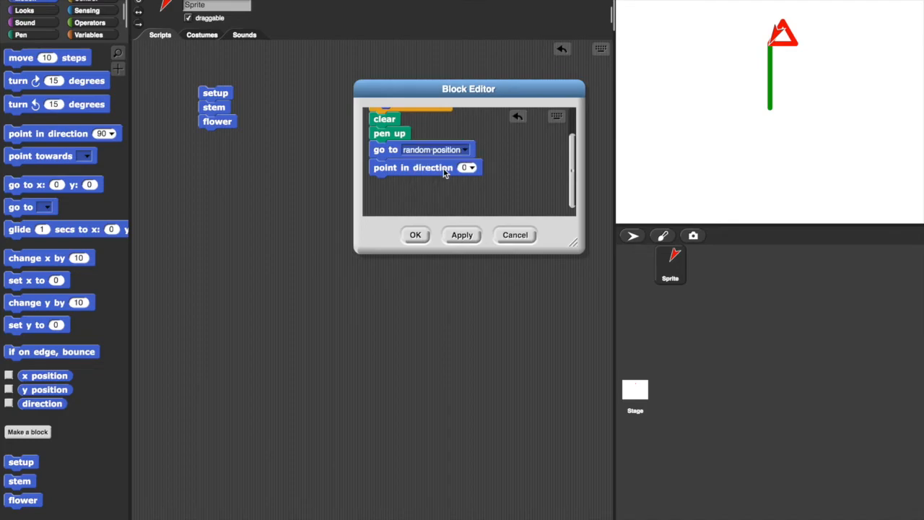
left_click(415, 234)
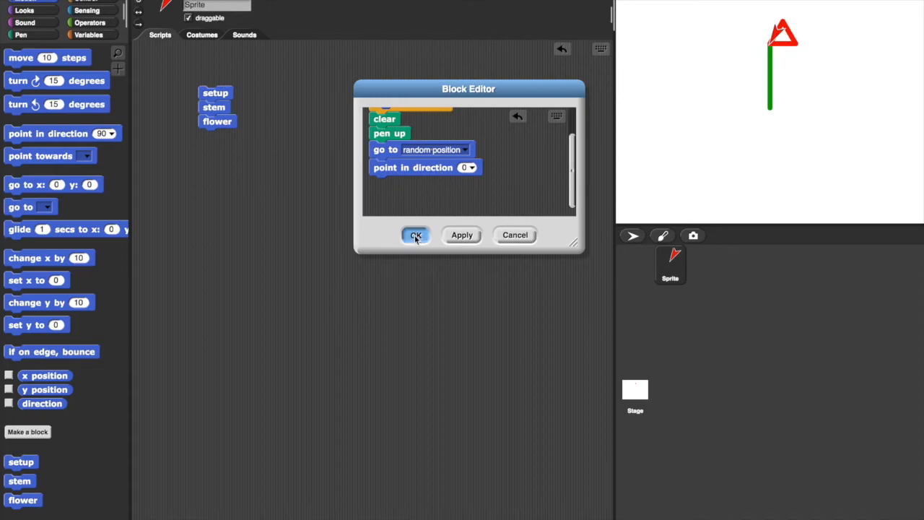
left_click(415, 233)
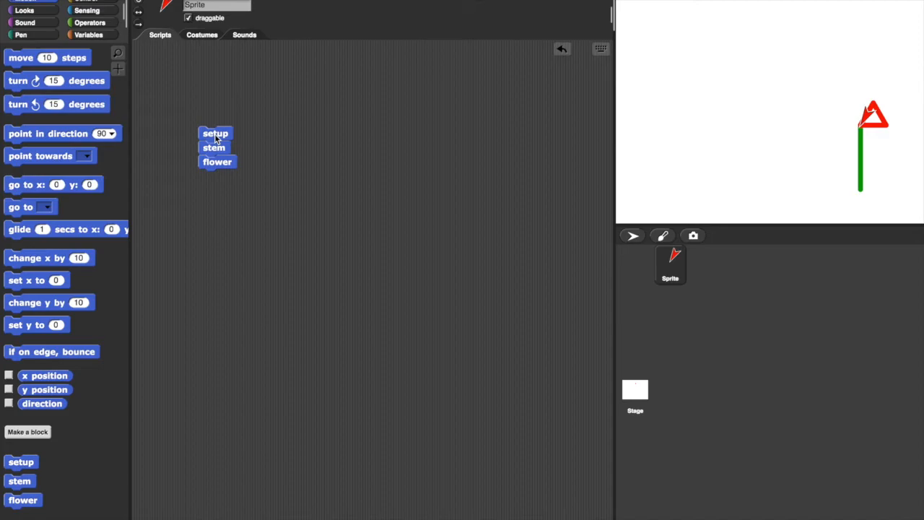
Edit setup, move its clear step out into the scripts area, and confirm.
right_click(215, 132)
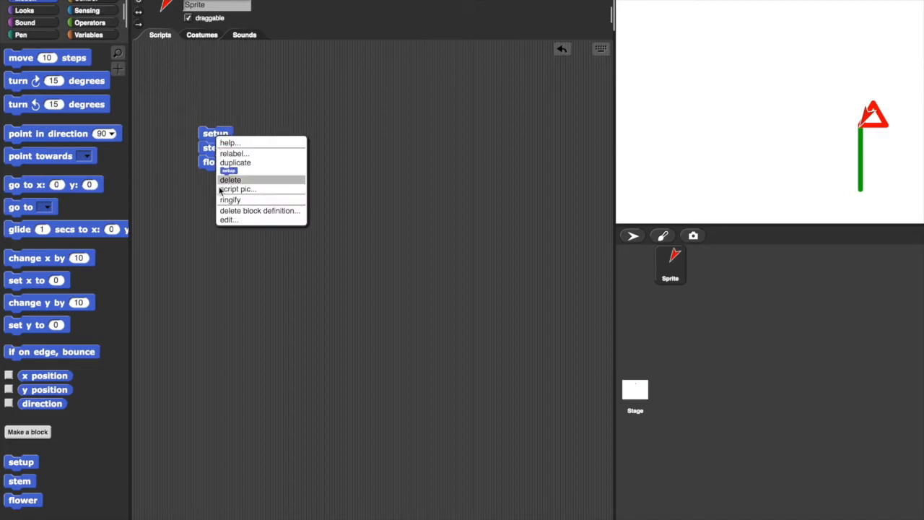
left_click(228, 220)
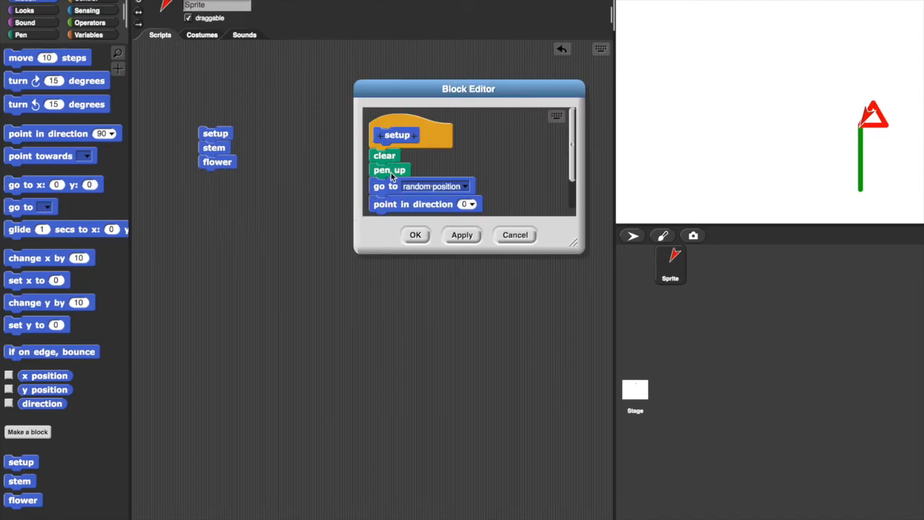
left_click_drag(383, 156, 238, 82)
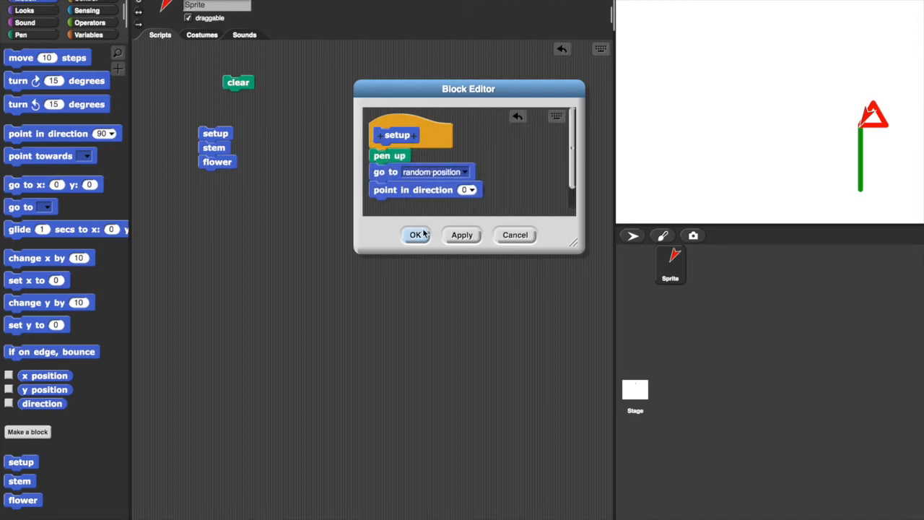
left_click(415, 234)
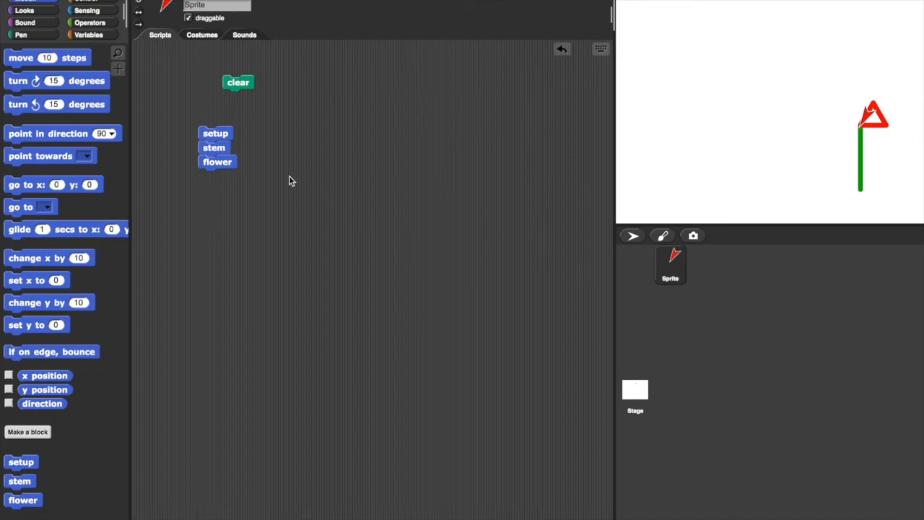
Run the setup-stem-flower script repeatedly, clearing once, then start making a new block.
left_click(215, 133)
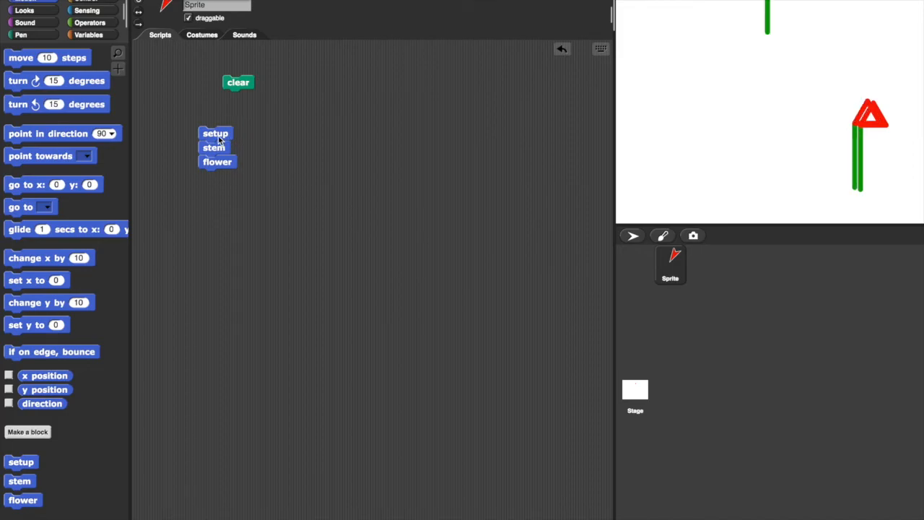
left_click(214, 147)
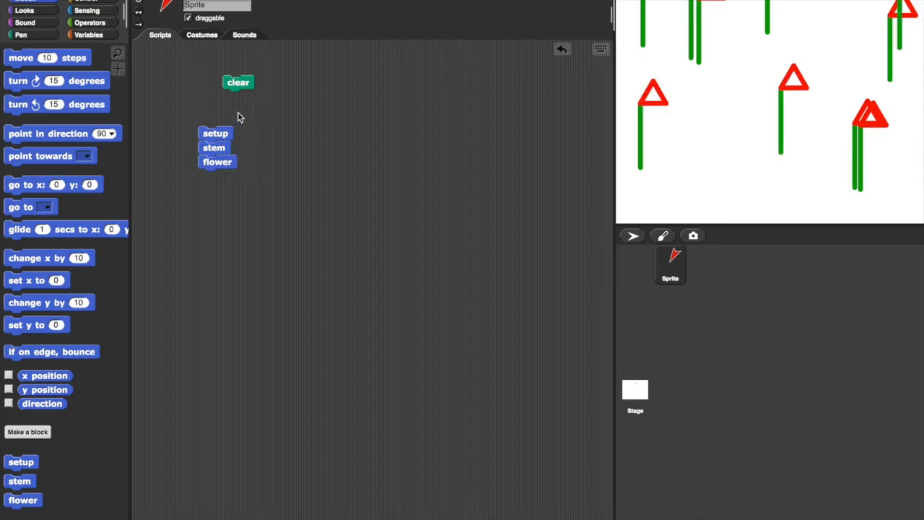
left_click(237, 81)
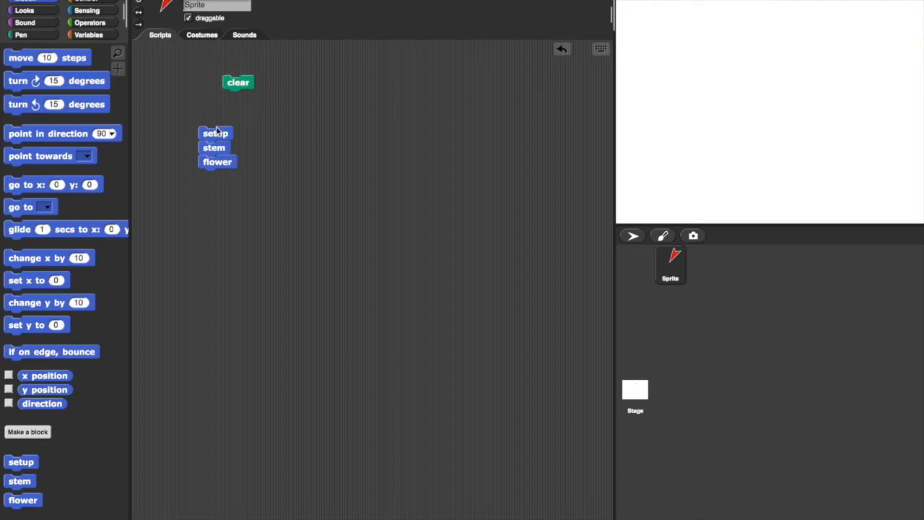
left_click(213, 133)
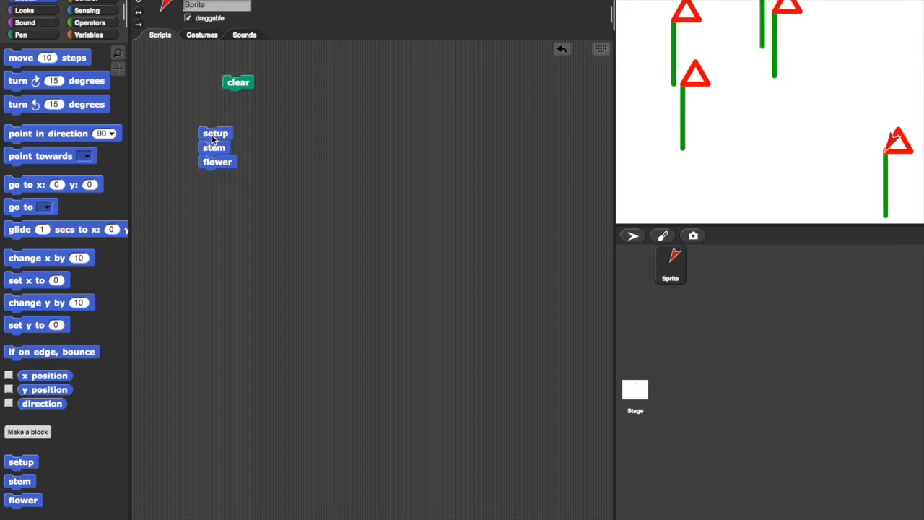
left_click(215, 133)
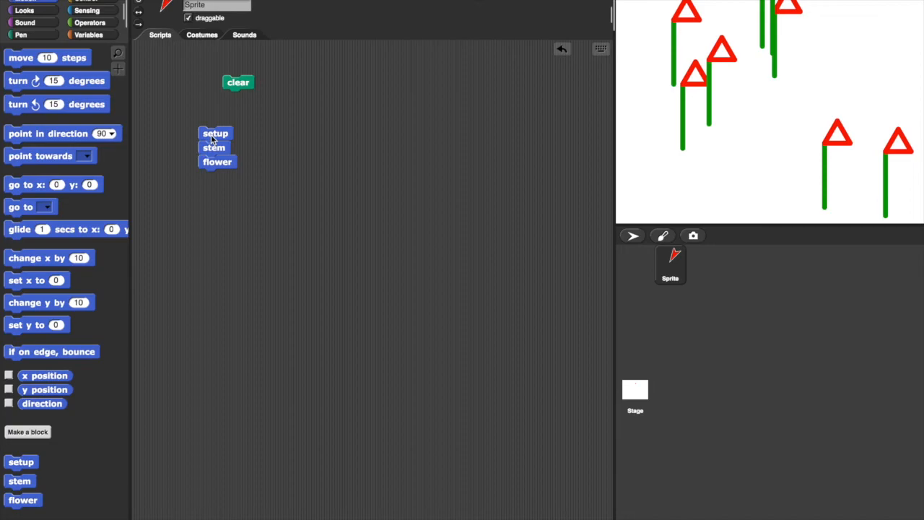
mouse_move(192, 217)
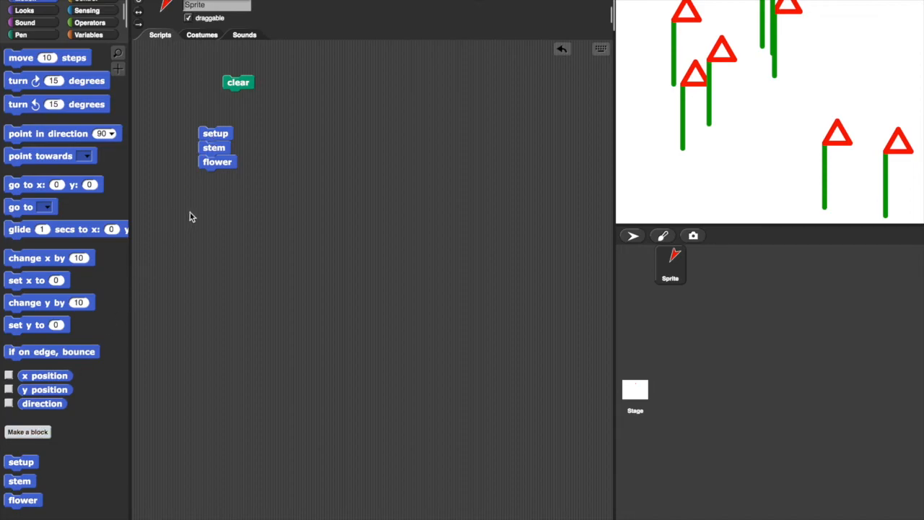
mouse_move(98, 348)
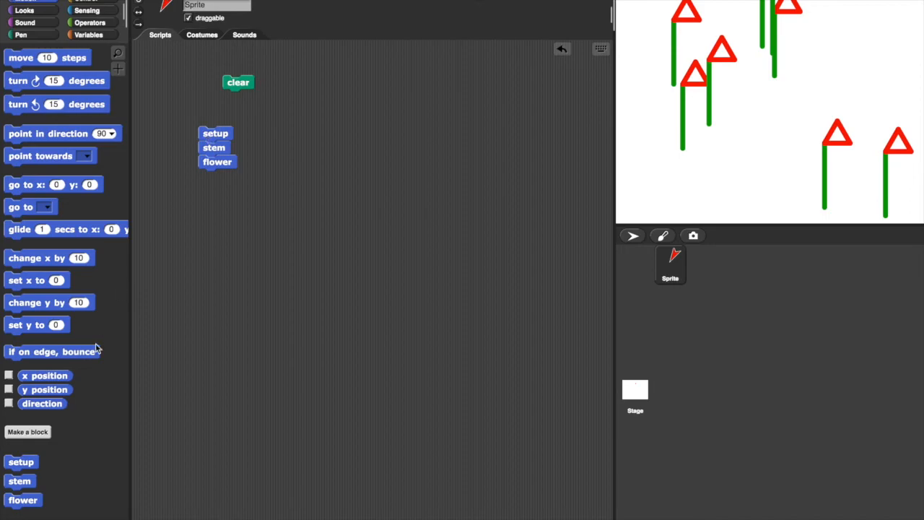
left_click(27, 431)
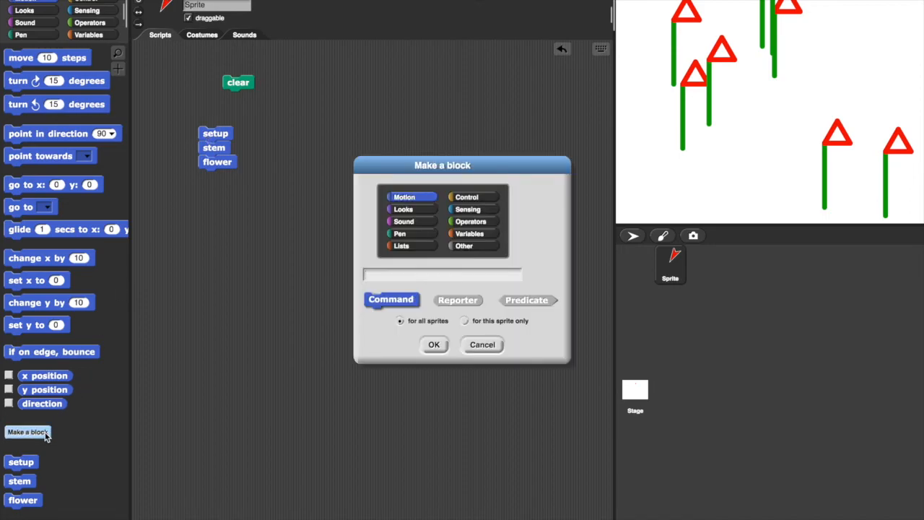
Name the block plant, put the setup-stem-flower stack in its definition, and confirm.
type("plant")
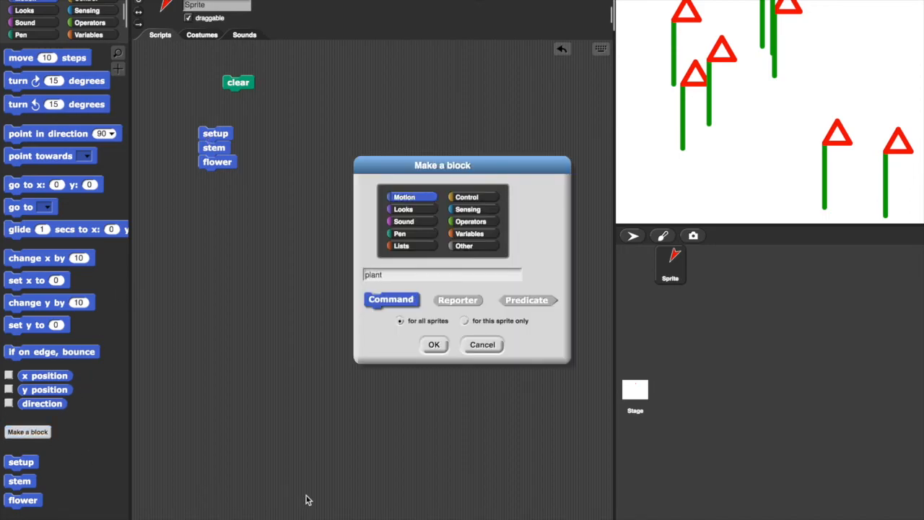
left_click(433, 343)
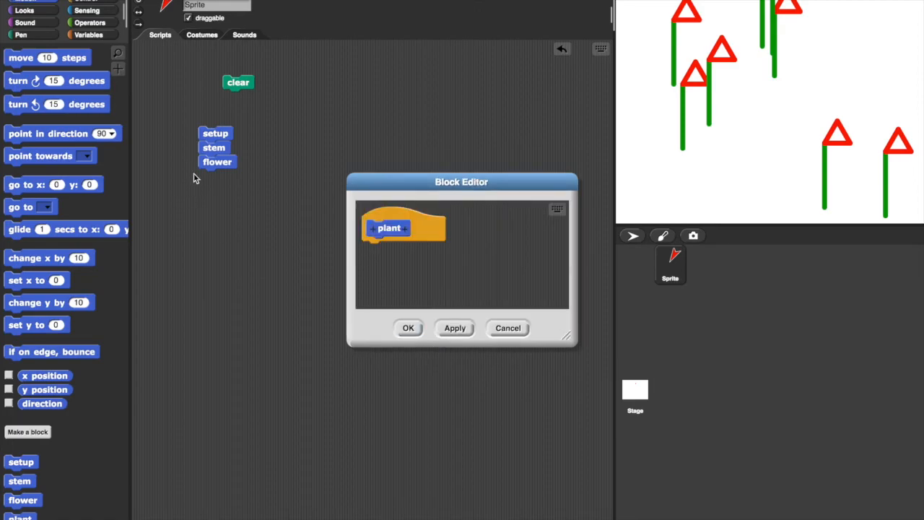
left_click_drag(213, 147, 378, 248)
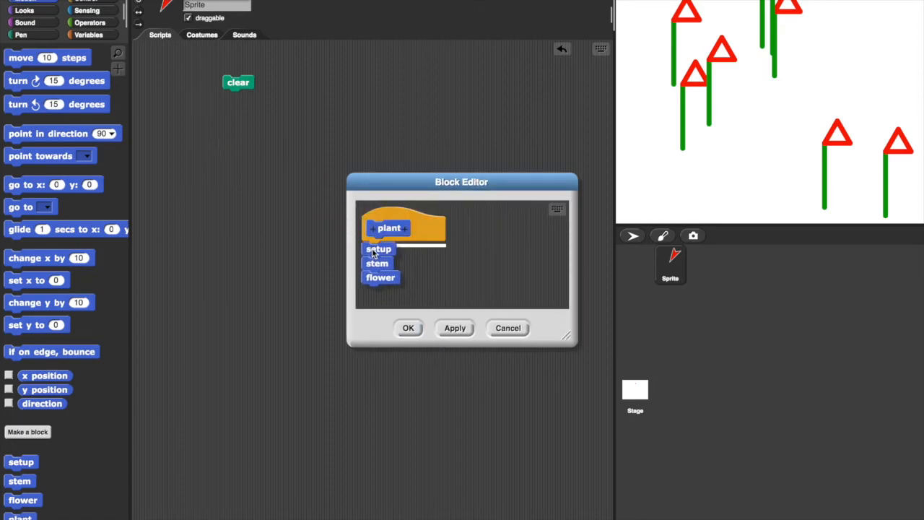
left_click(407, 327)
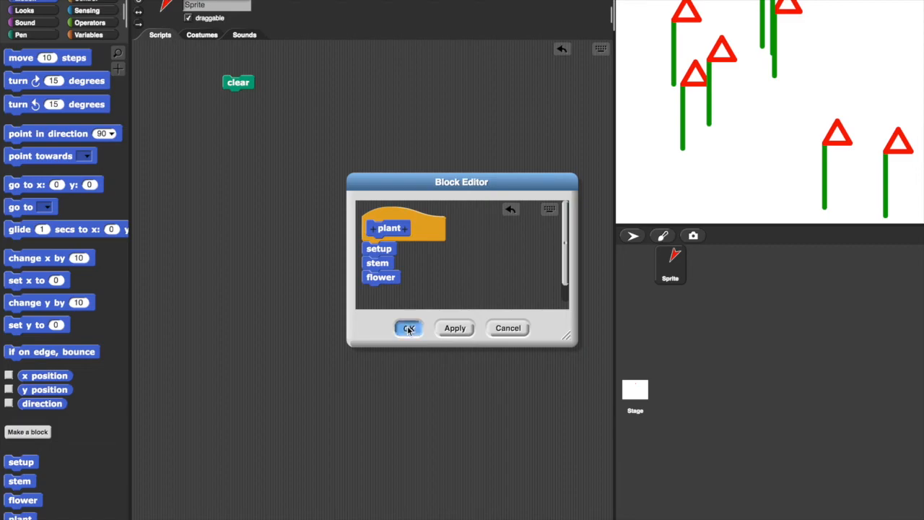
left_click(409, 327)
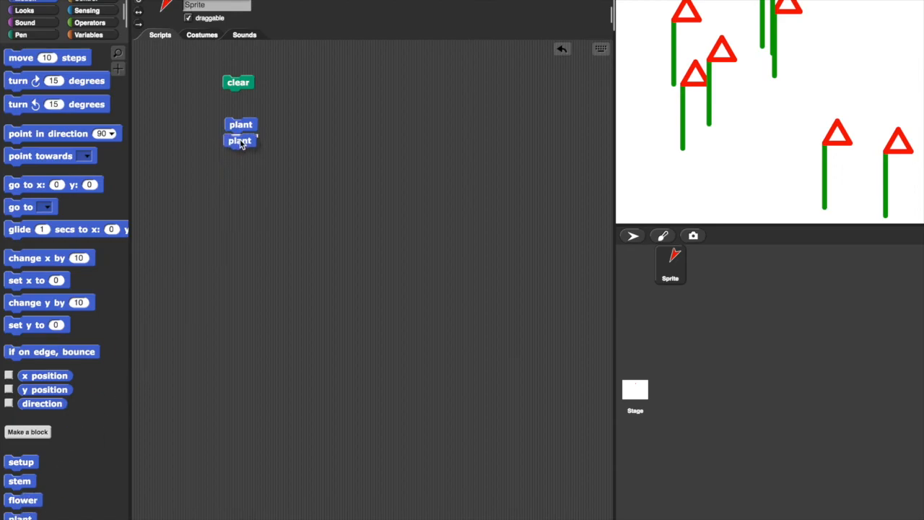
Stack four plant blocks and attach the stack beneath the clear block.
left_click_drag(239, 141, 197, 280)
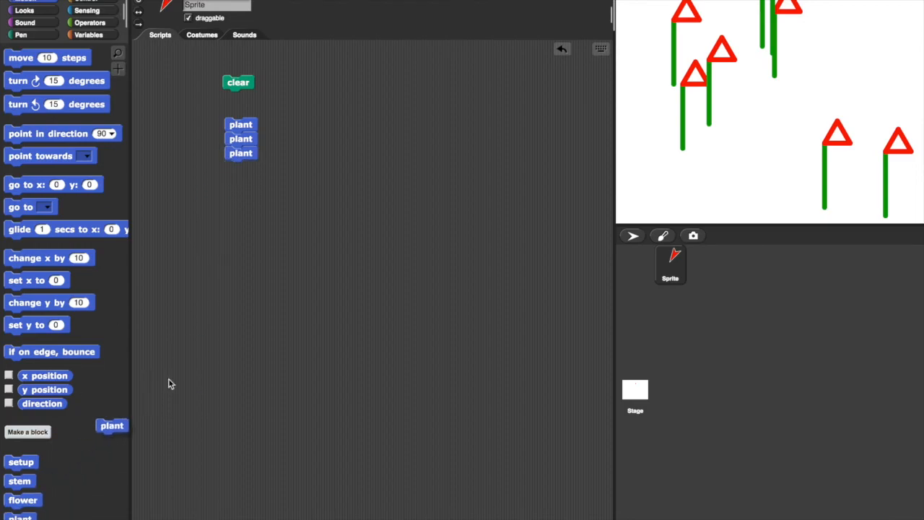
left_click_drag(113, 424, 240, 168)
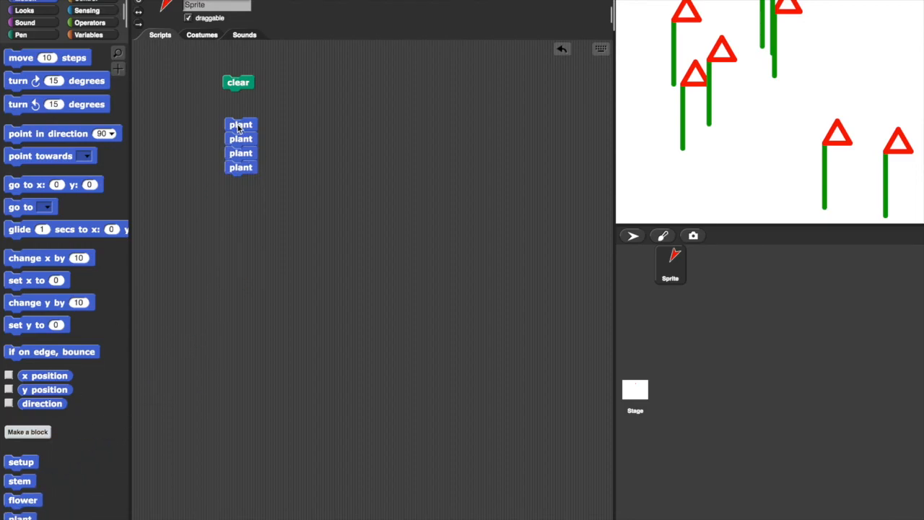
left_click_drag(237, 81, 237, 80)
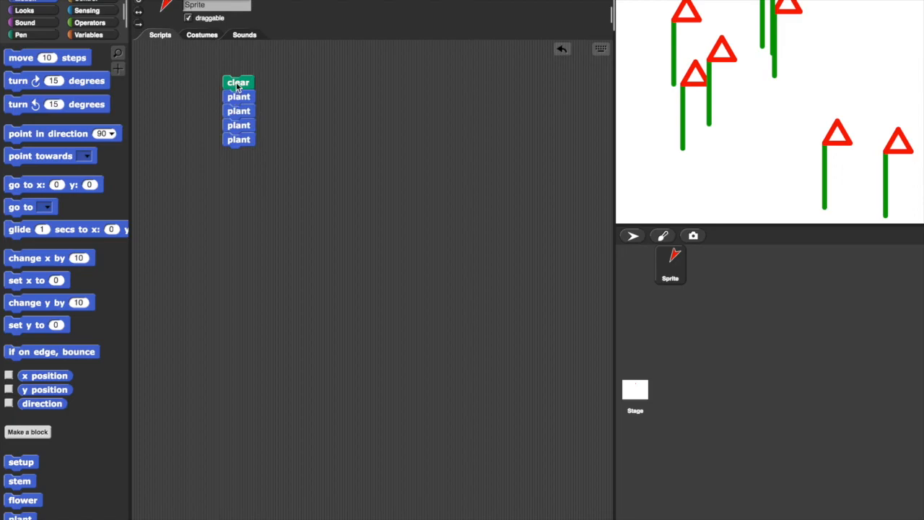
Run the clear-and-four-plants script three times, redrawing four scattered flowers each time.
left_click(237, 81)
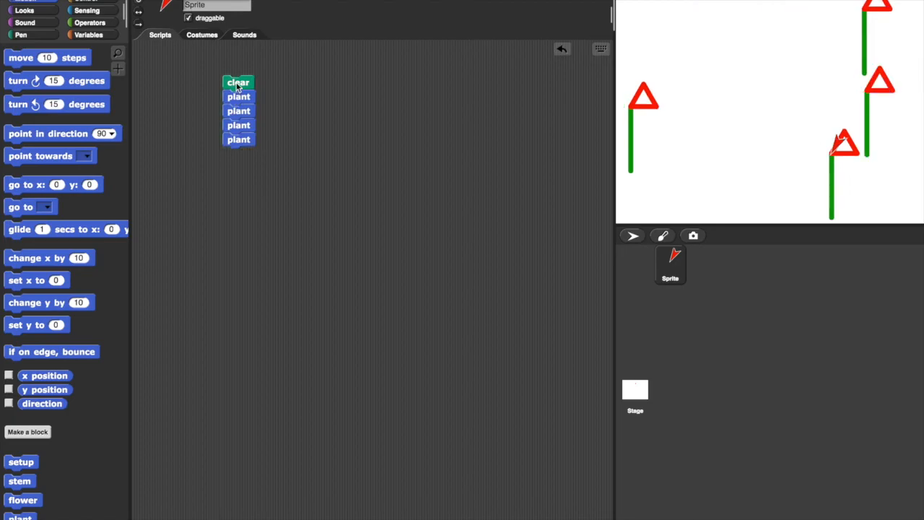
left_click(238, 81)
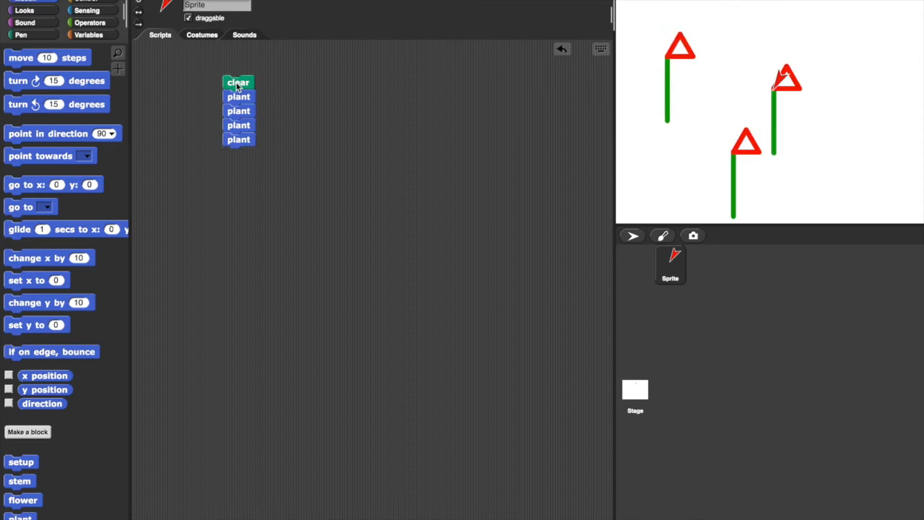
left_click(236, 80)
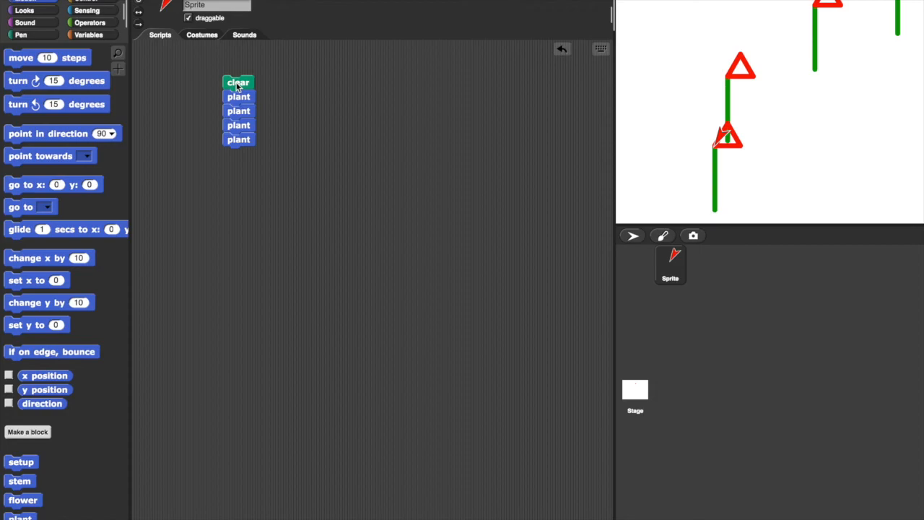
mouse_move(280, 100)
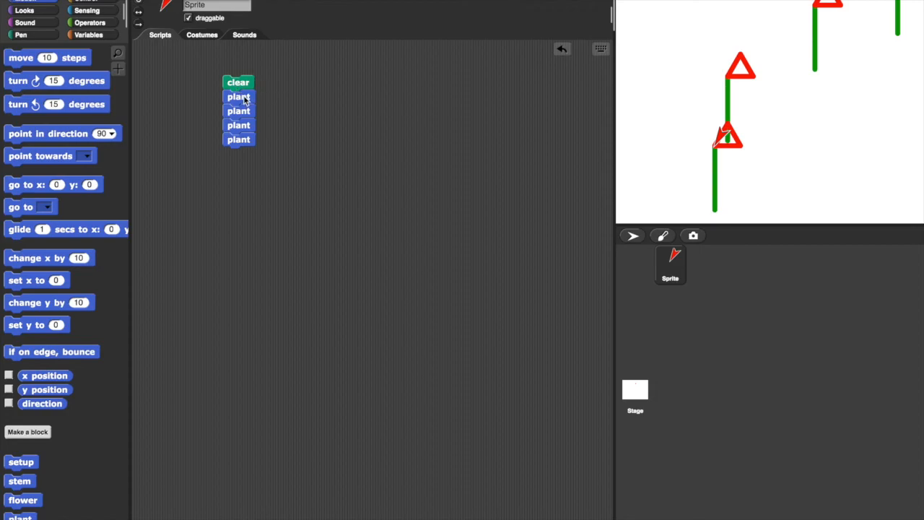
mouse_move(238, 152)
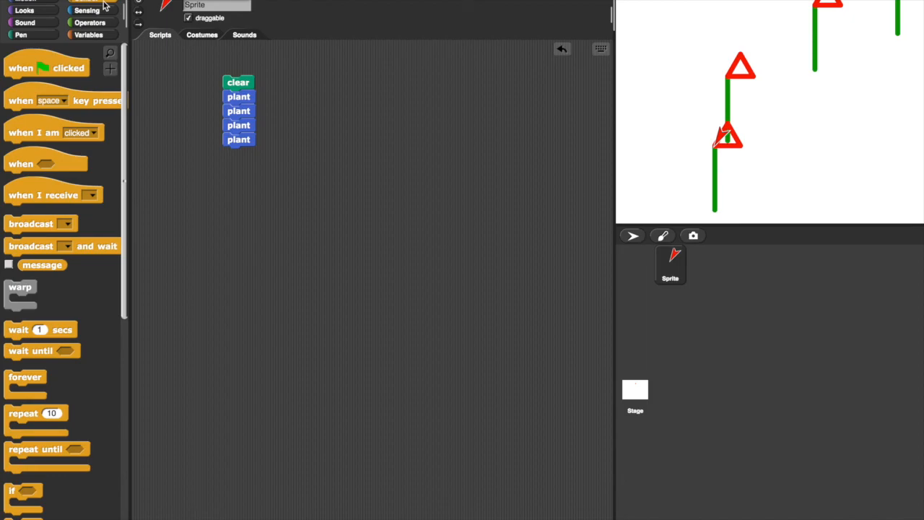
mouse_move(21, 422)
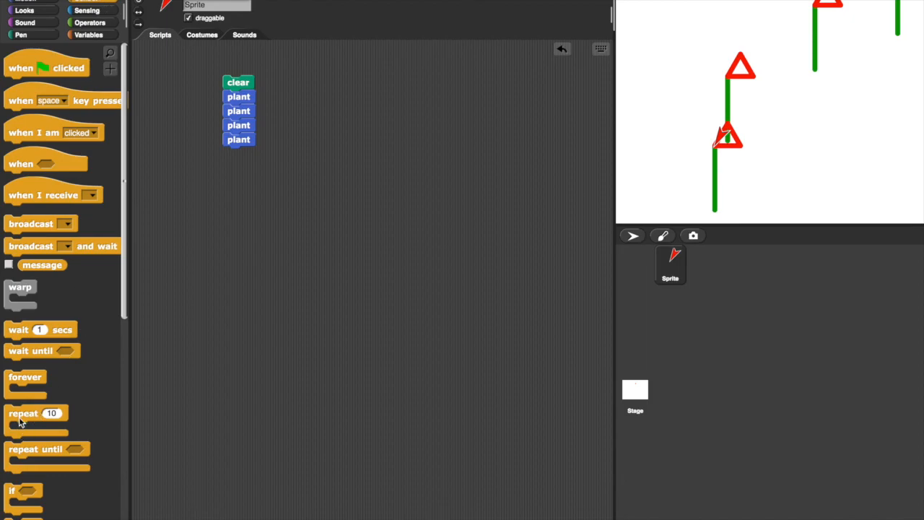
Wrap a plant block in a repeat 10 loop and attach it under clear.
left_click_drag(36, 421, 254, 213)
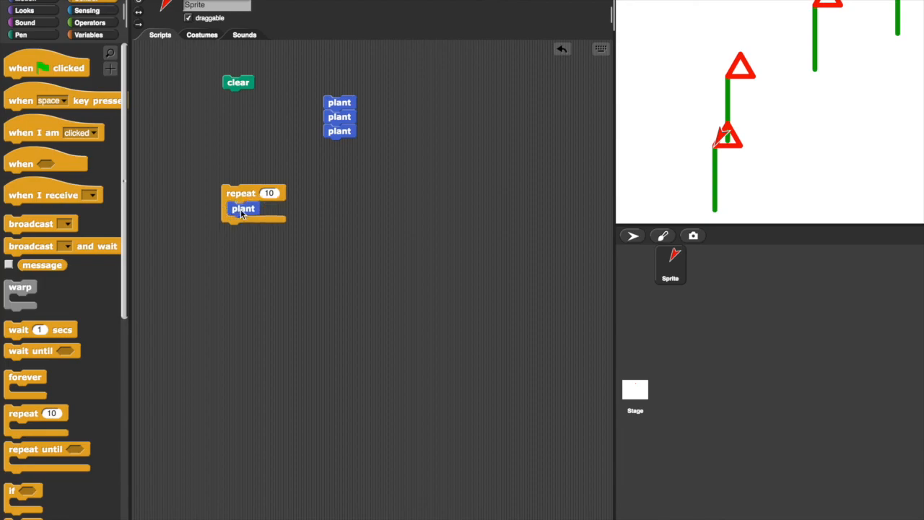
left_click_drag(241, 202, 241, 113)
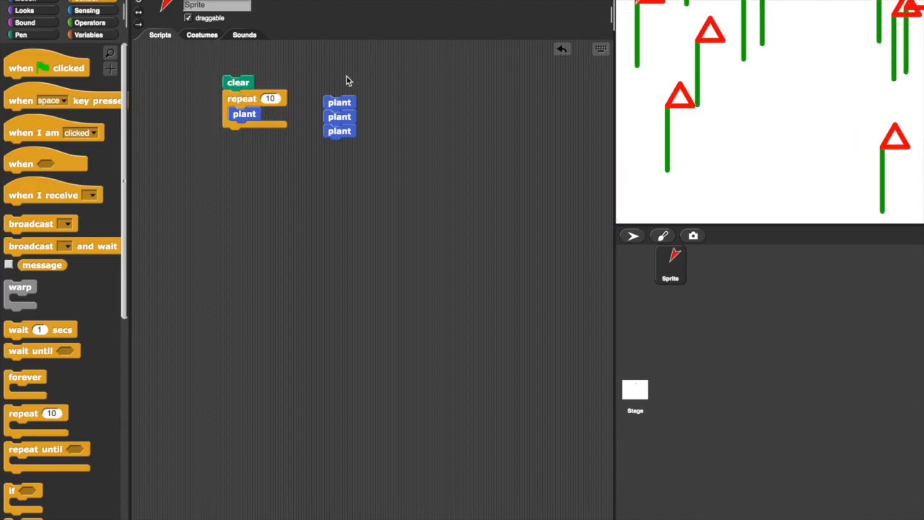
mouse_move(339, 109)
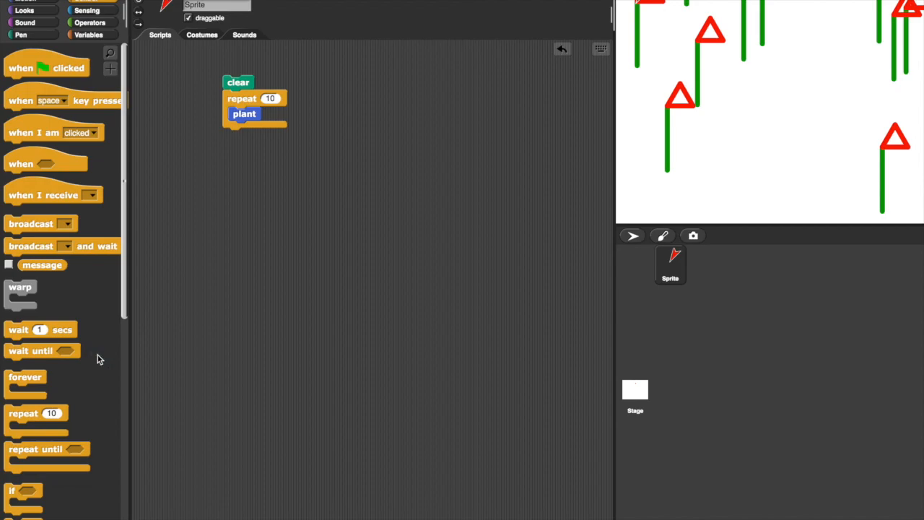
mouse_move(224, 360)
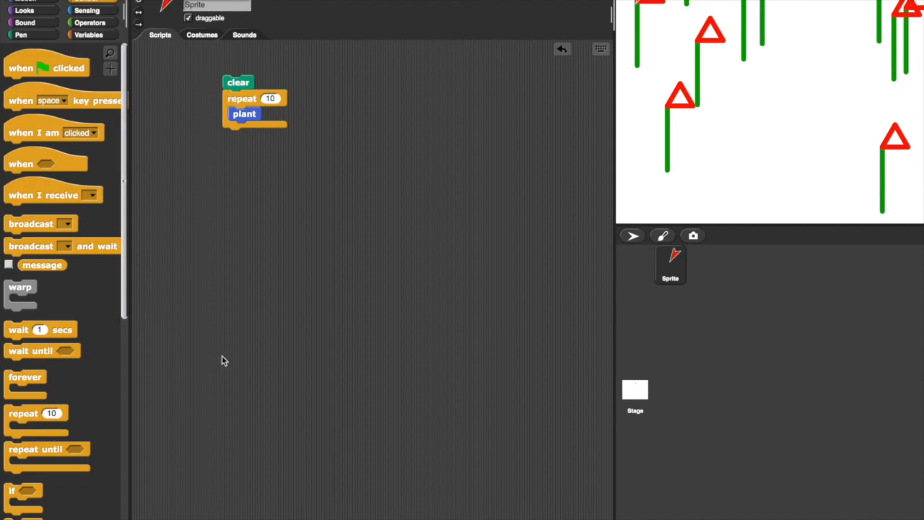
mouse_move(263, 278)
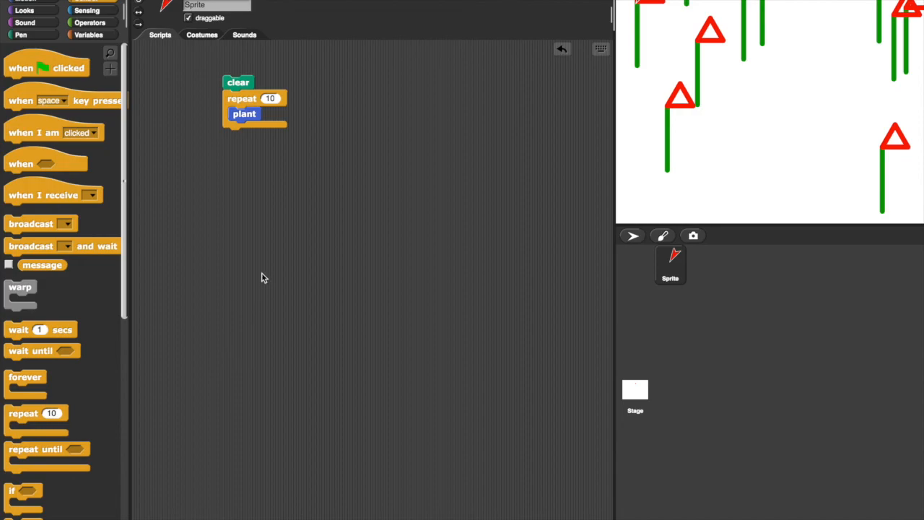